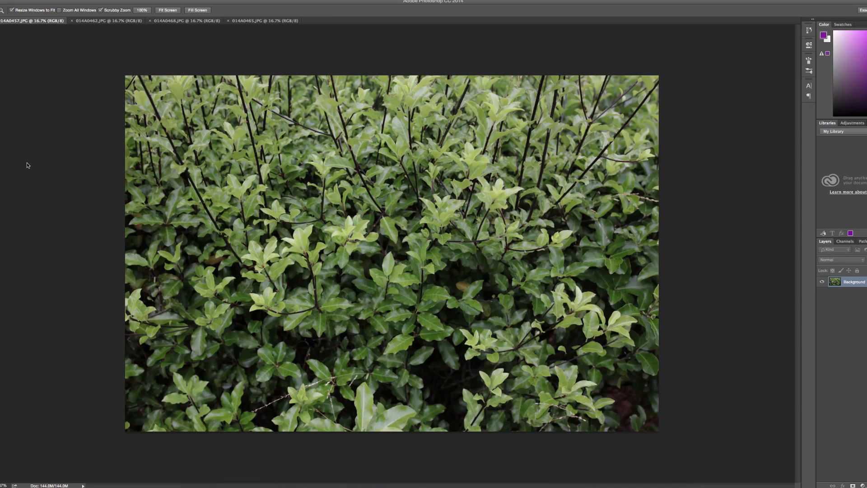
pyautogui.moveTo(55, 186)
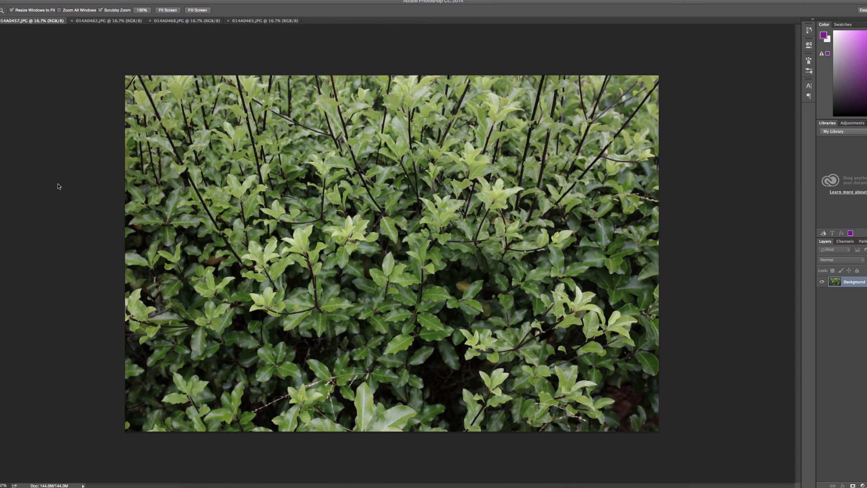
pyautogui.moveTo(2, 136)
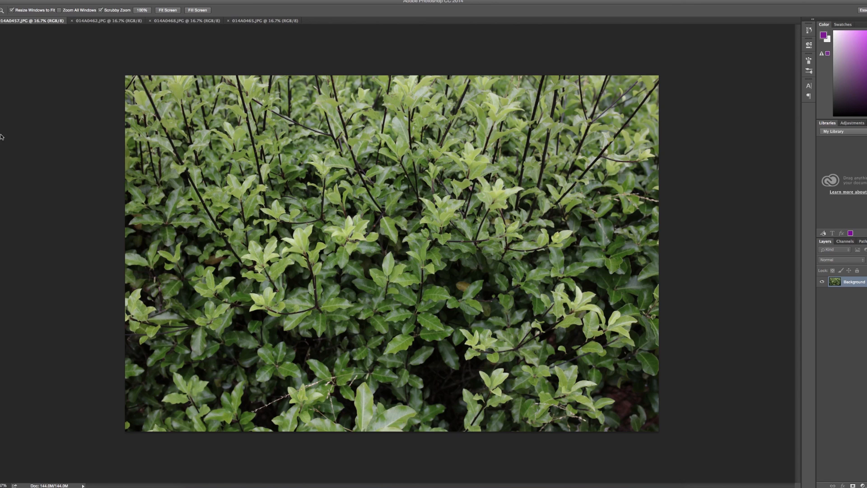
pyautogui.moveTo(48, 113)
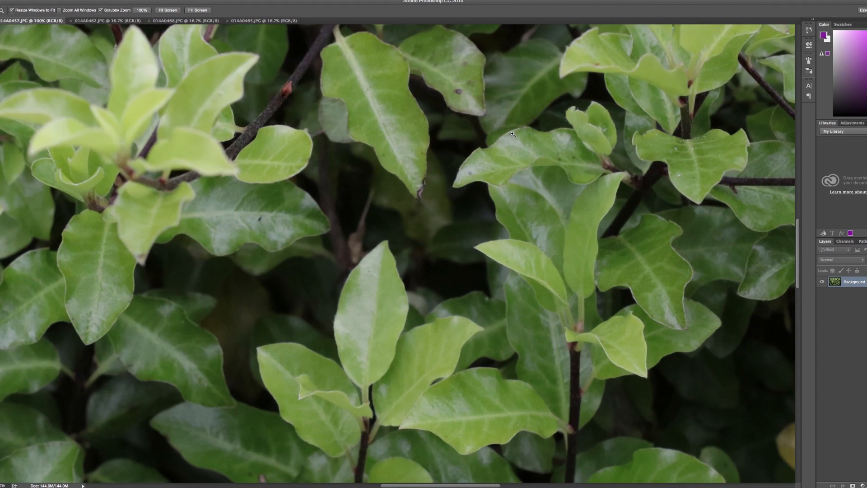
# Compare photo 014A0462 against the first hedge photo at 100%, then fit it to screen
pyautogui.click(107, 20)
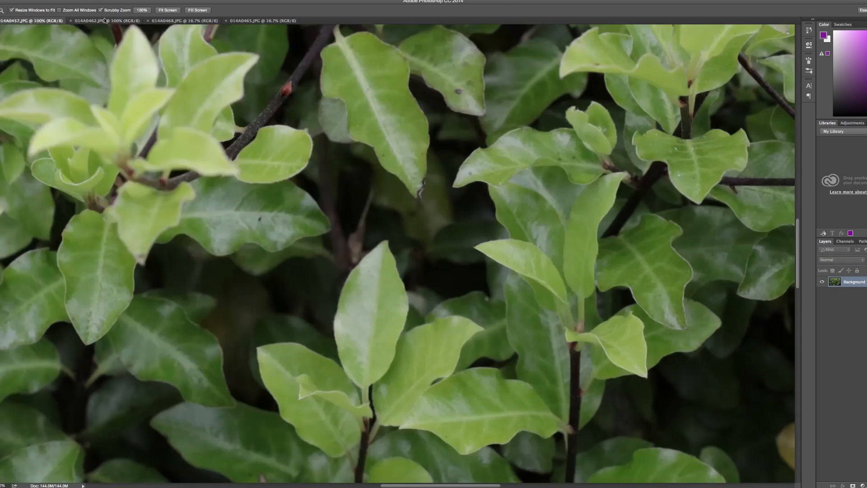
pyautogui.click(103, 20)
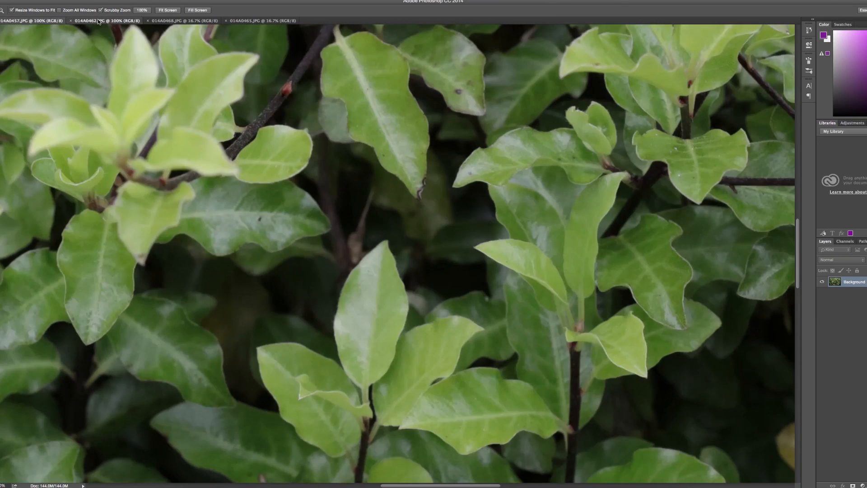
pyautogui.click(30, 20)
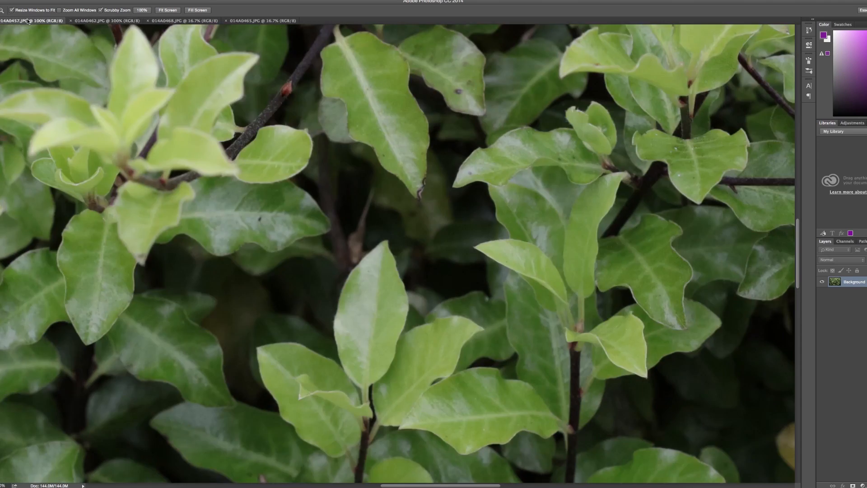
pyautogui.moveTo(192, 145)
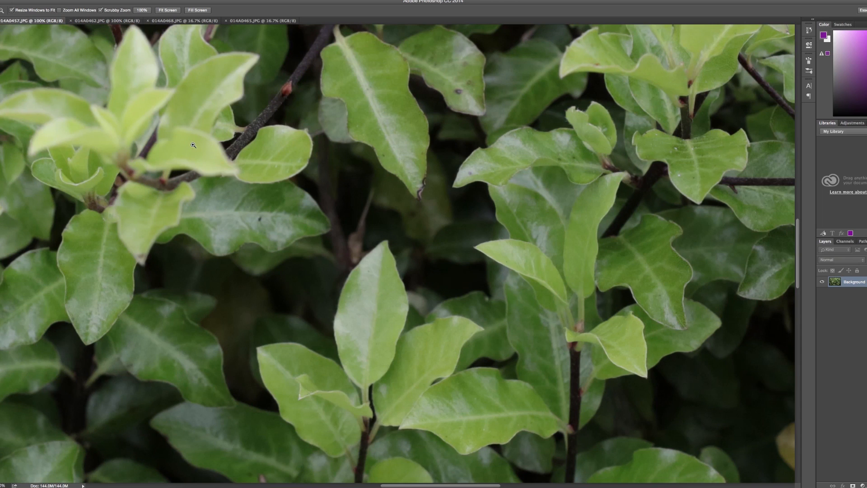
pyautogui.moveTo(109, 184)
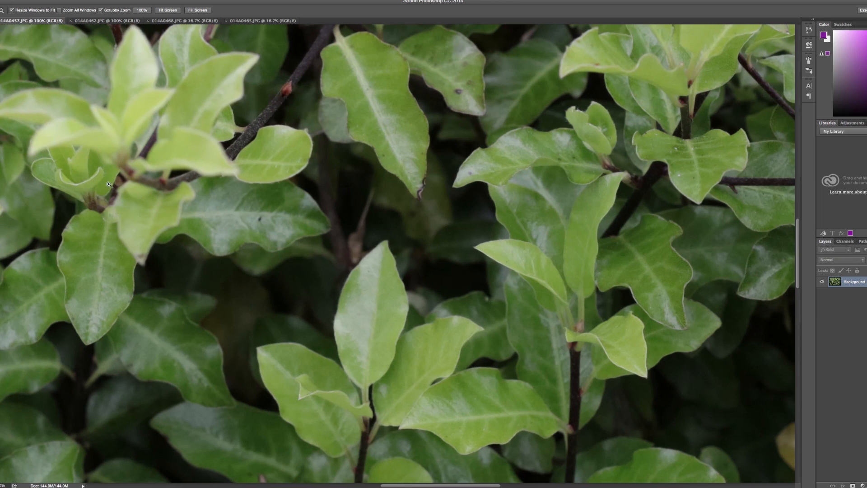
pyautogui.click(103, 20)
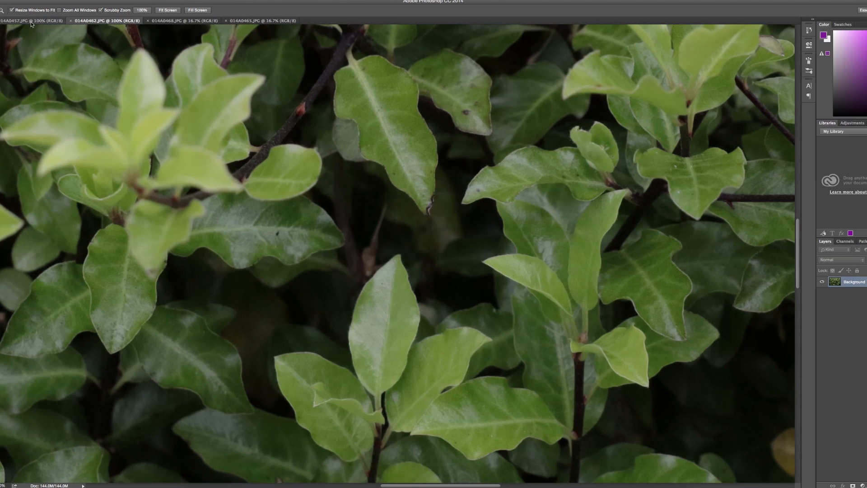
pyautogui.moveTo(493, 178)
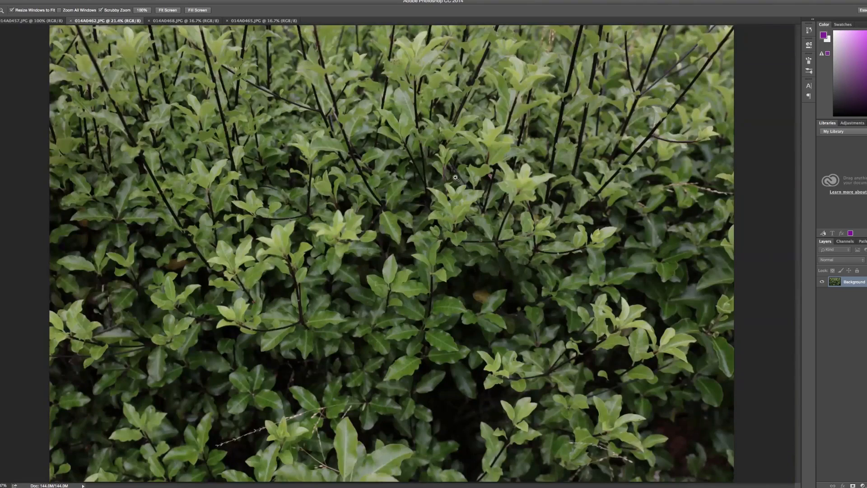
pyautogui.click(32, 20)
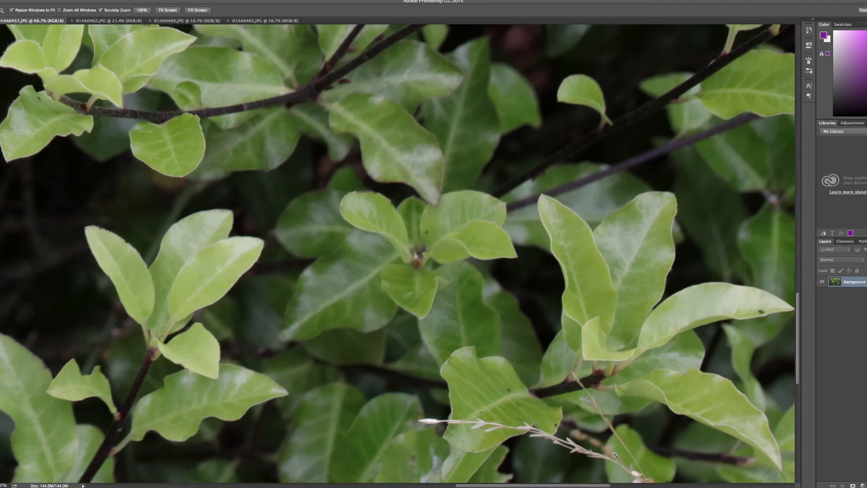
pyautogui.click(616, 454)
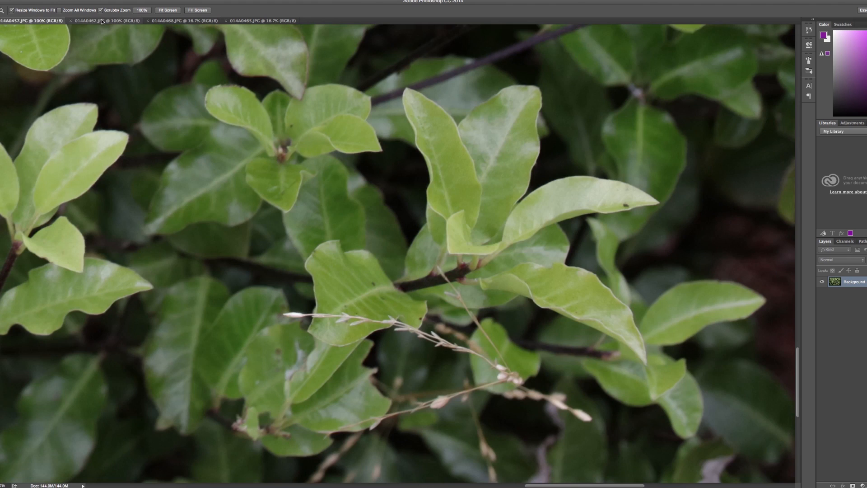
pyautogui.click(105, 20)
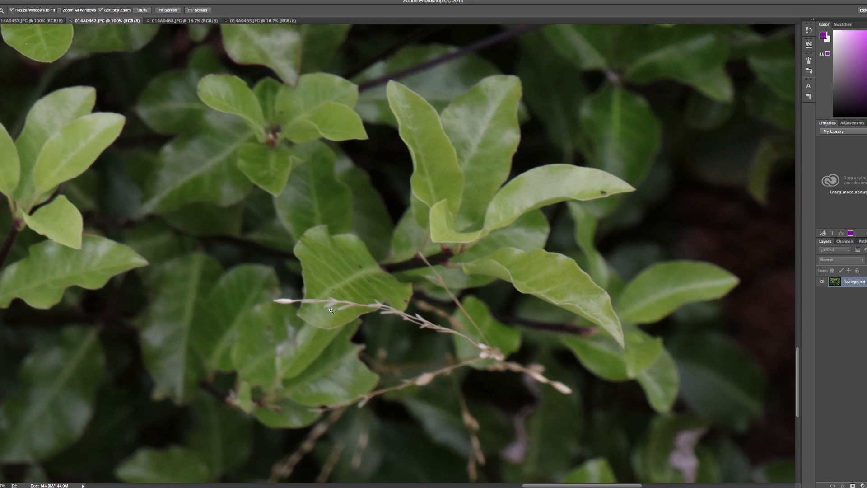
pyautogui.moveTo(112, 86)
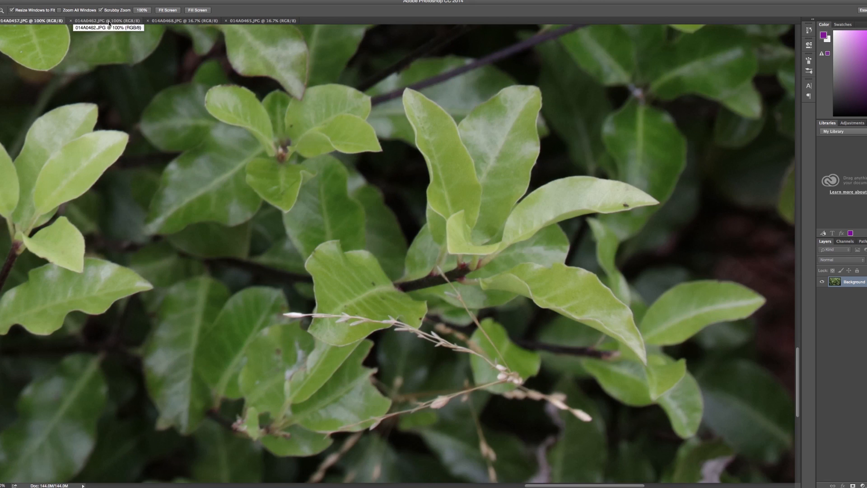
pyautogui.click(105, 20)
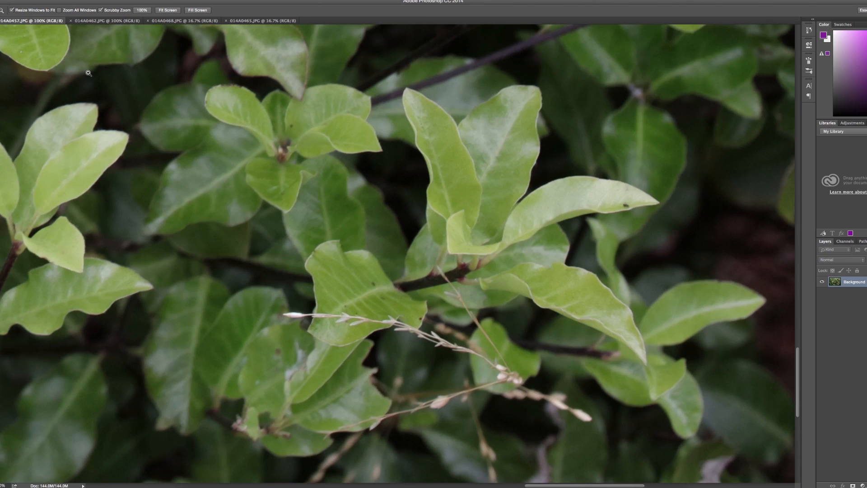
pyautogui.moveTo(153, 98)
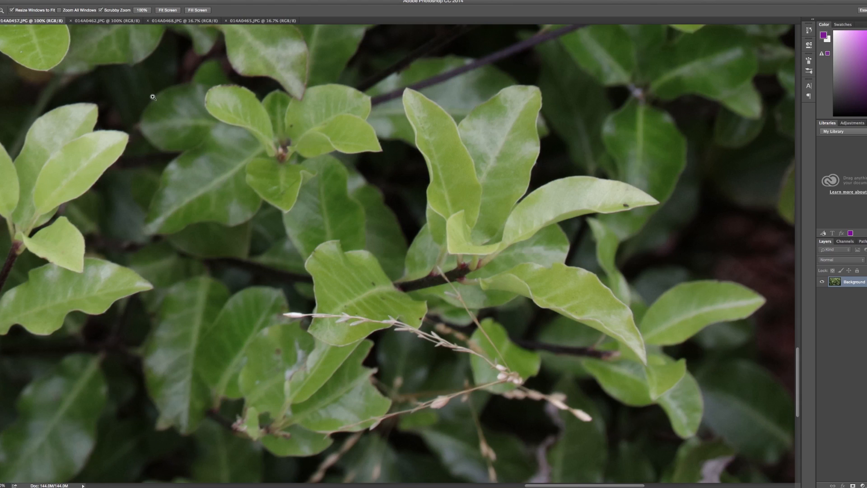
pyautogui.click(105, 21)
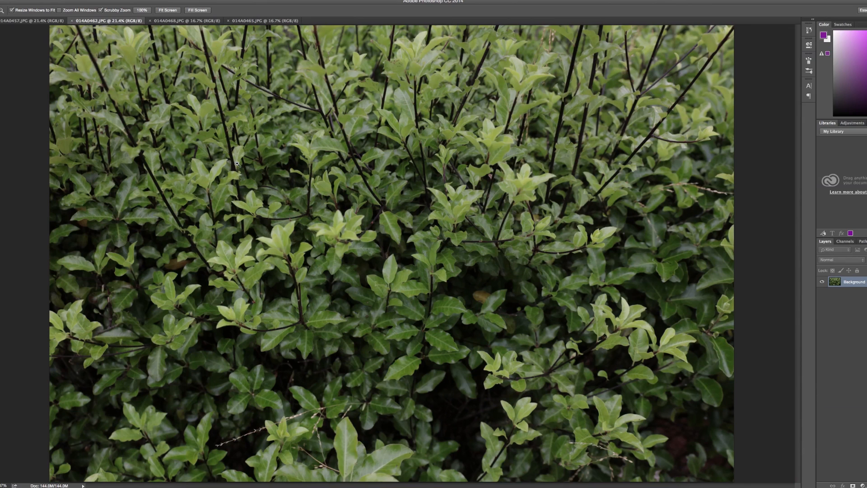
pyautogui.moveTo(223, 83)
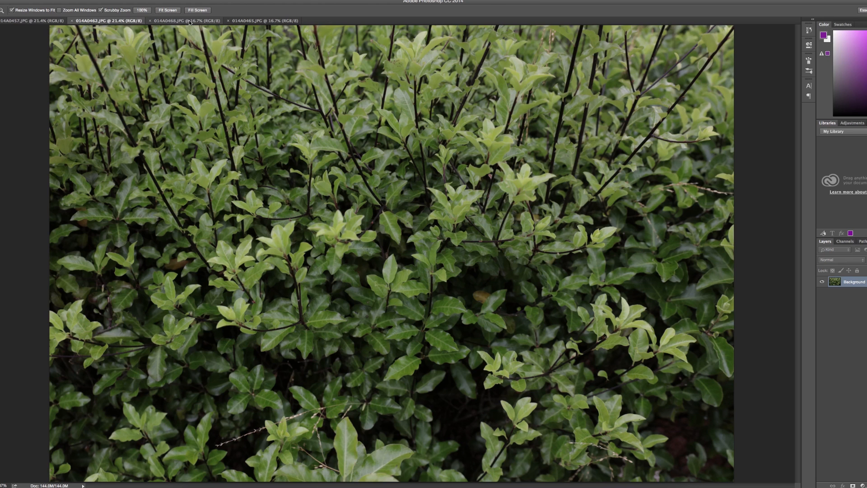
# View 014A0468's building and footpath at 100%, then 014A0465 at 100%
pyautogui.click(186, 21)
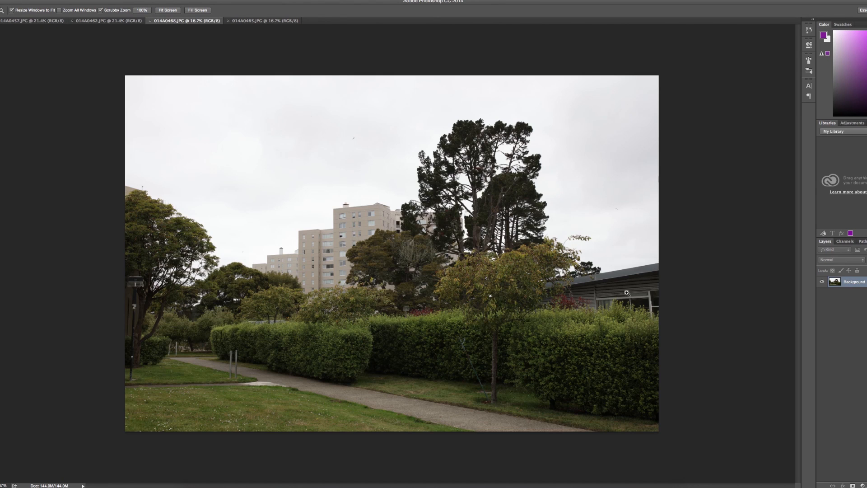
pyautogui.moveTo(257, 290)
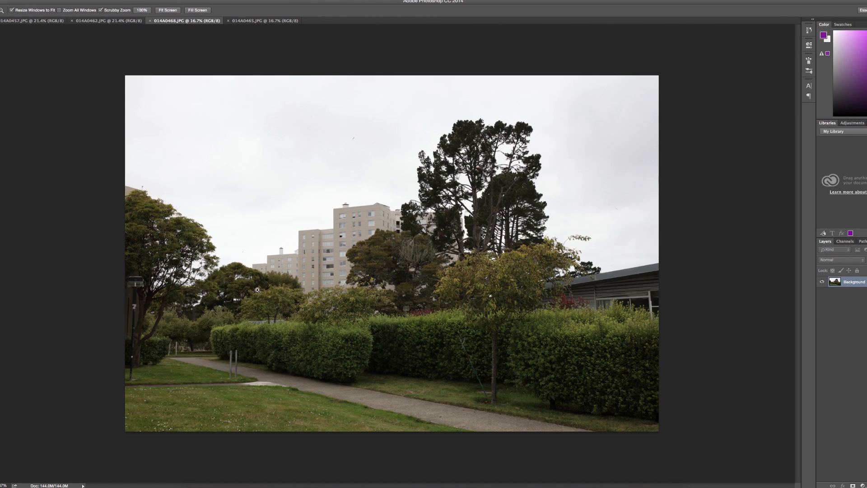
pyautogui.moveTo(314, 227)
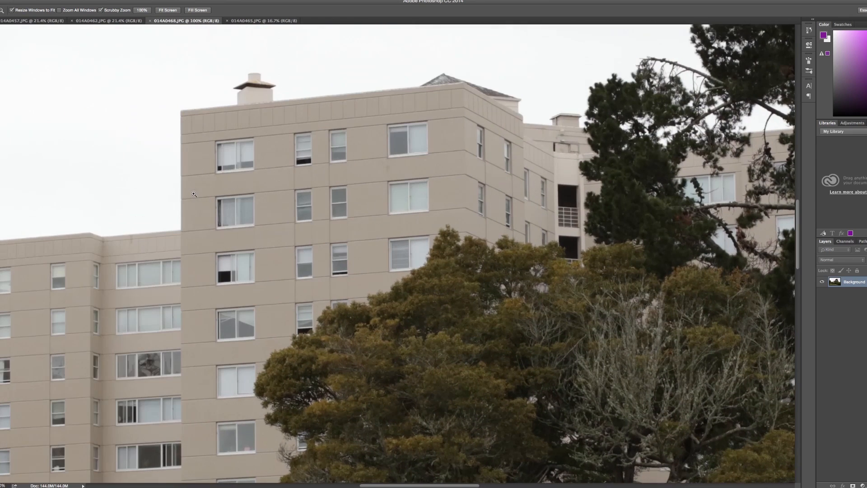
pyautogui.click(263, 20)
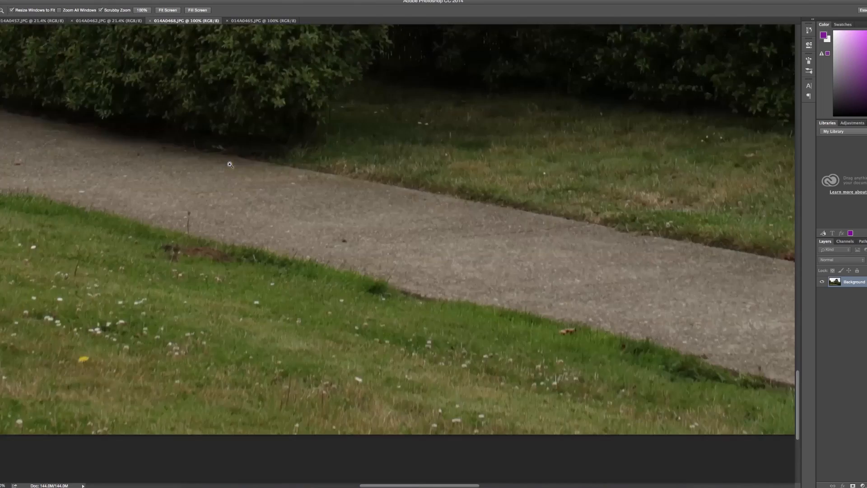
pyautogui.click(262, 21)
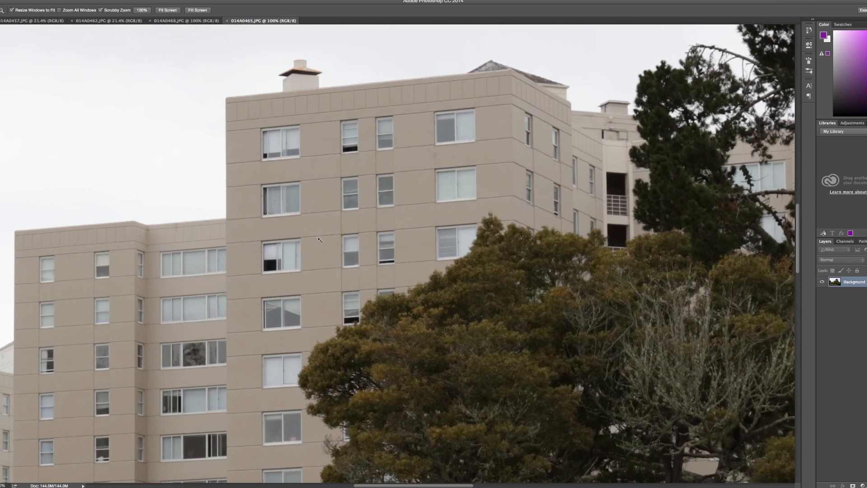
pyautogui.moveTo(322, 240)
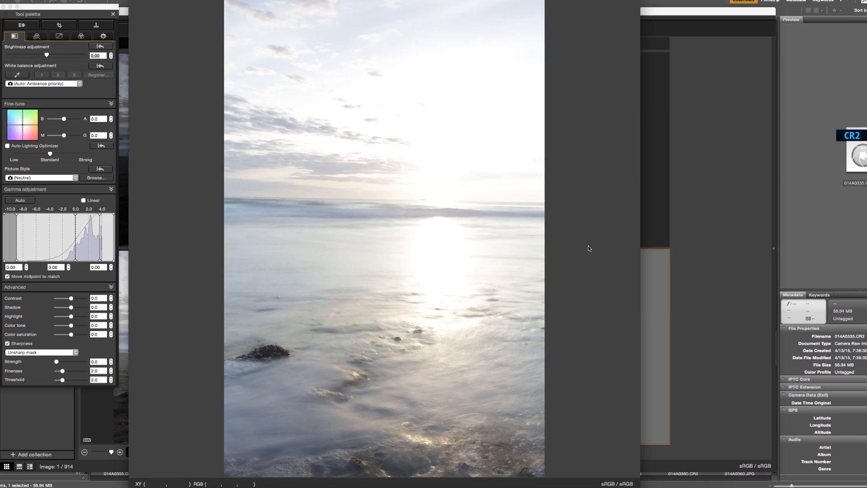
pyautogui.moveTo(65, 50)
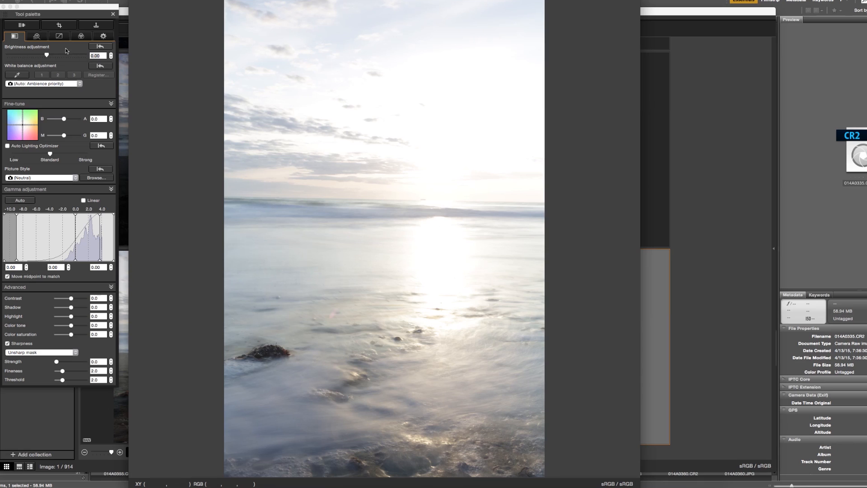
# Lower the seascape's brightness and set the Highlight slider to -5.0 to tame sun glare
pyautogui.moveTo(46, 55); pyautogui.dragTo(5, 54)
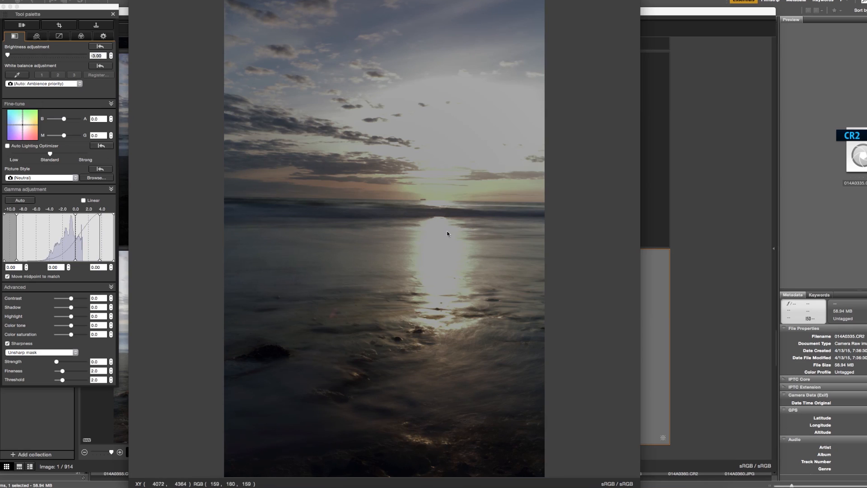
pyautogui.moveTo(463, 178)
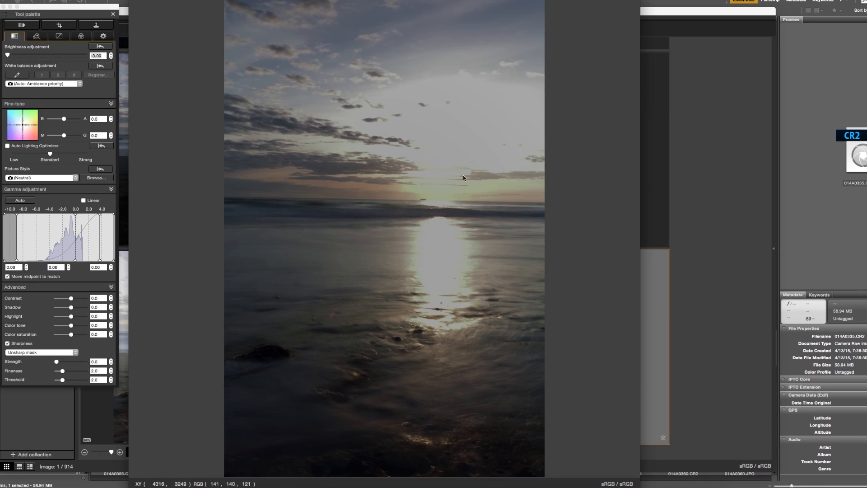
pyautogui.moveTo(426, 203)
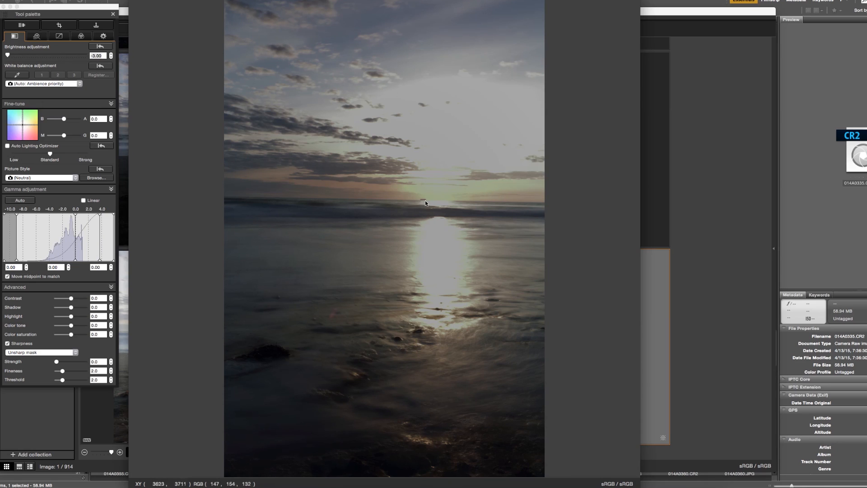
pyautogui.moveTo(374, 349)
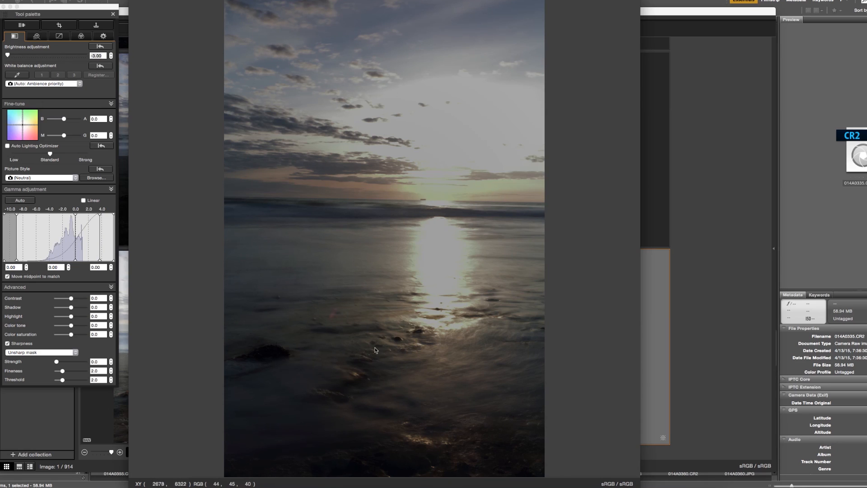
pyautogui.moveTo(416, 418)
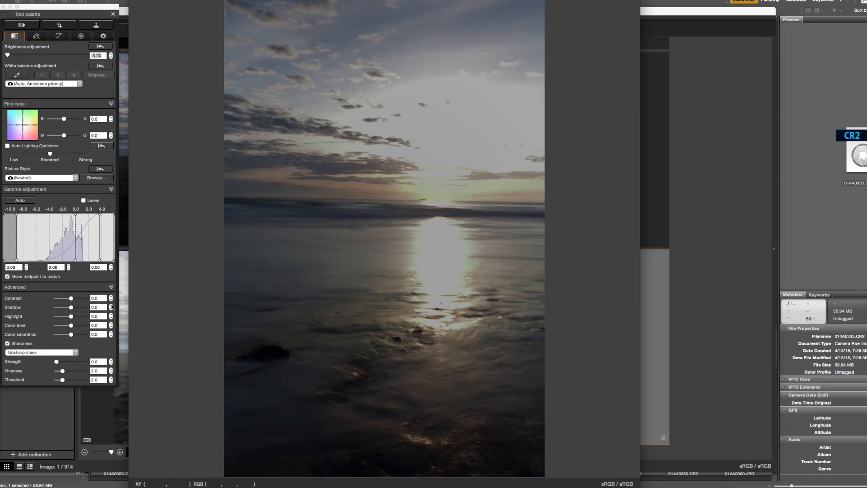
pyautogui.moveTo(72, 310)
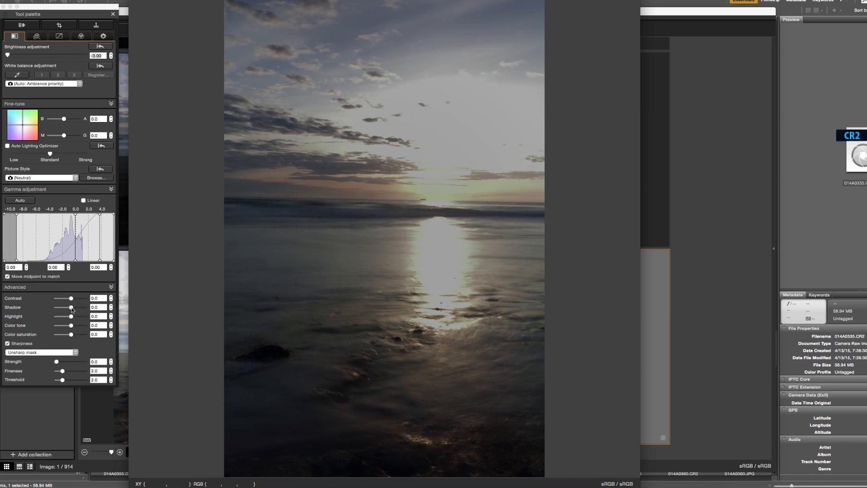
pyautogui.moveTo(71, 316); pyautogui.dragTo(85, 316)
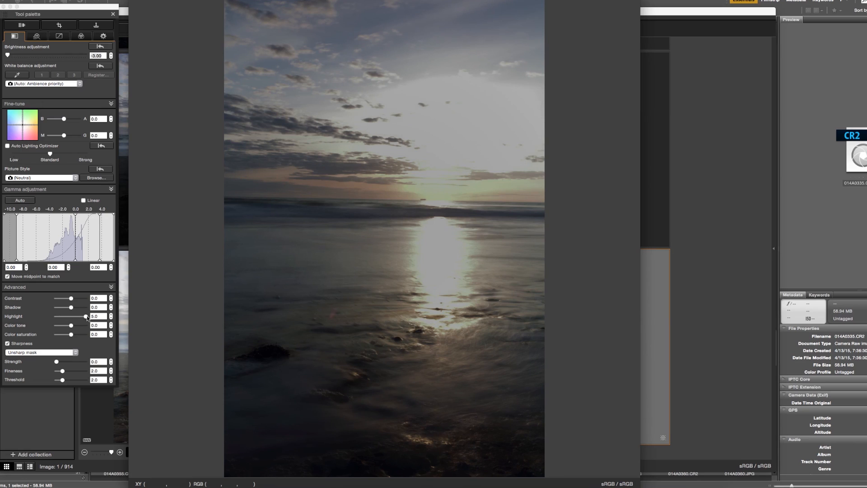
pyautogui.moveTo(84, 316); pyautogui.dragTo(56, 315)
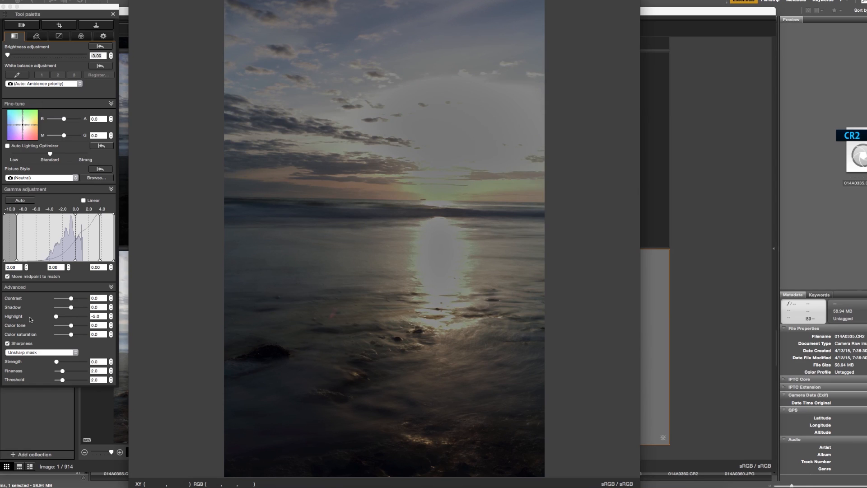
pyautogui.moveTo(435, 195)
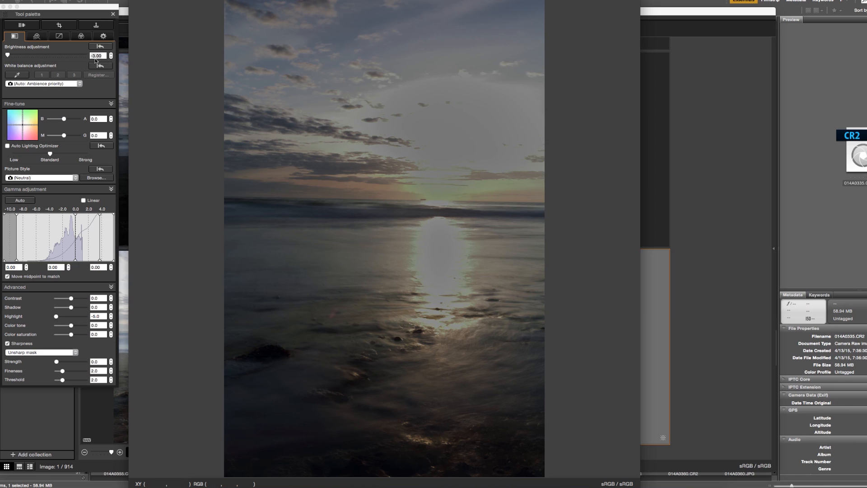
pyautogui.moveTo(200, 292)
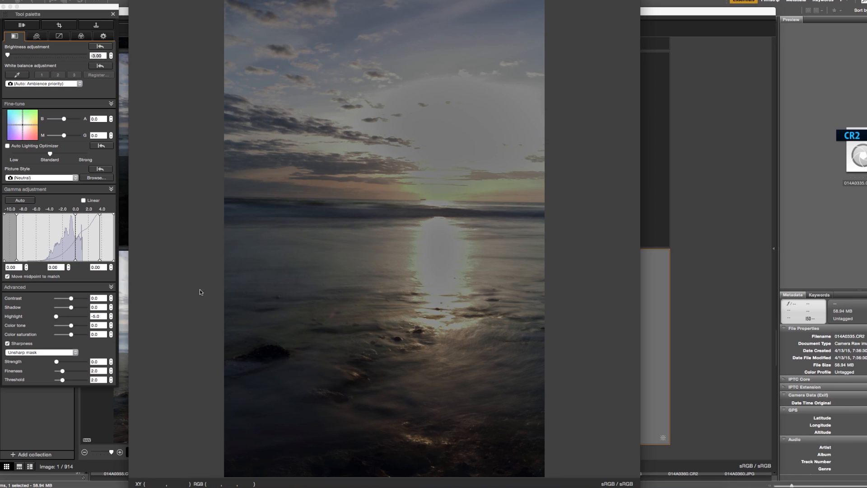
pyautogui.moveTo(56, 307); pyautogui.dragTo(69, 307)
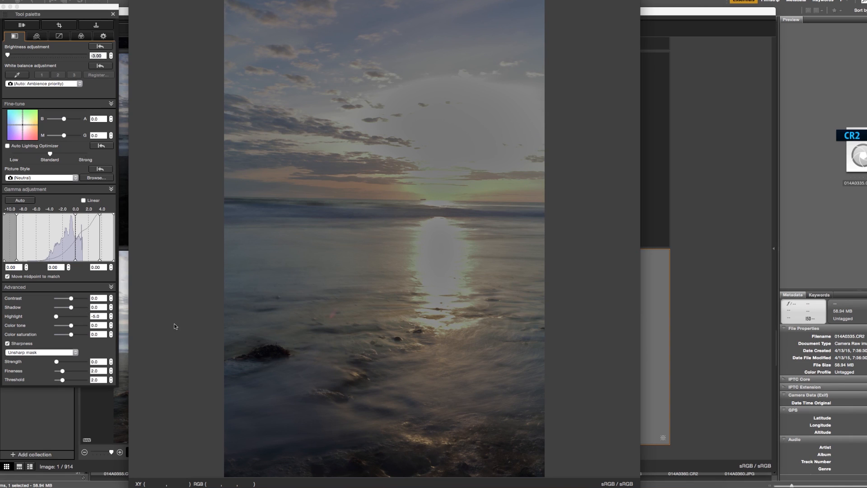
pyautogui.moveTo(528, 204)
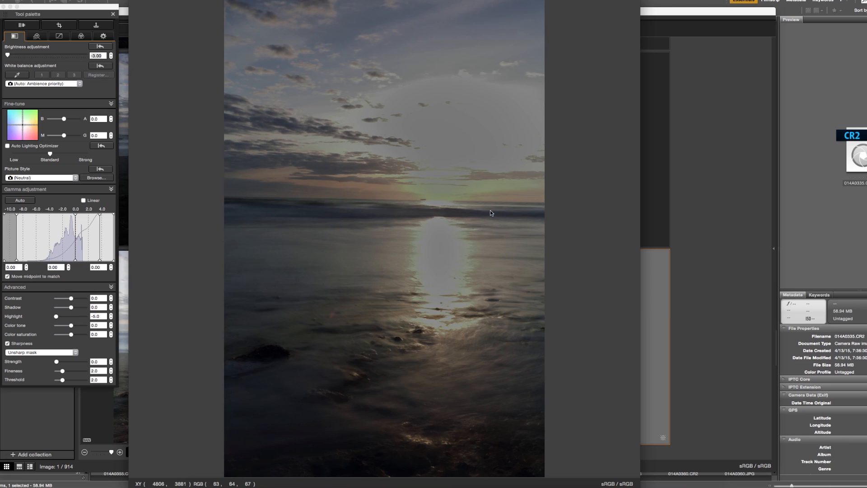
pyautogui.moveTo(468, 224)
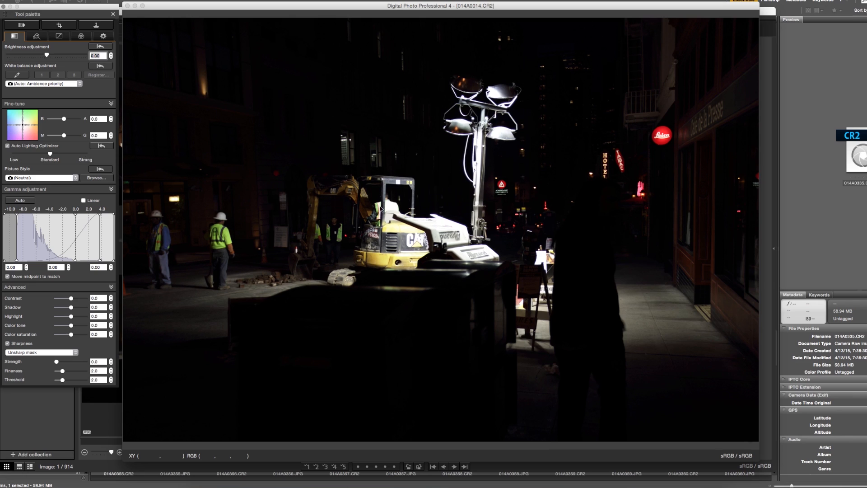
pyautogui.moveTo(368, 248)
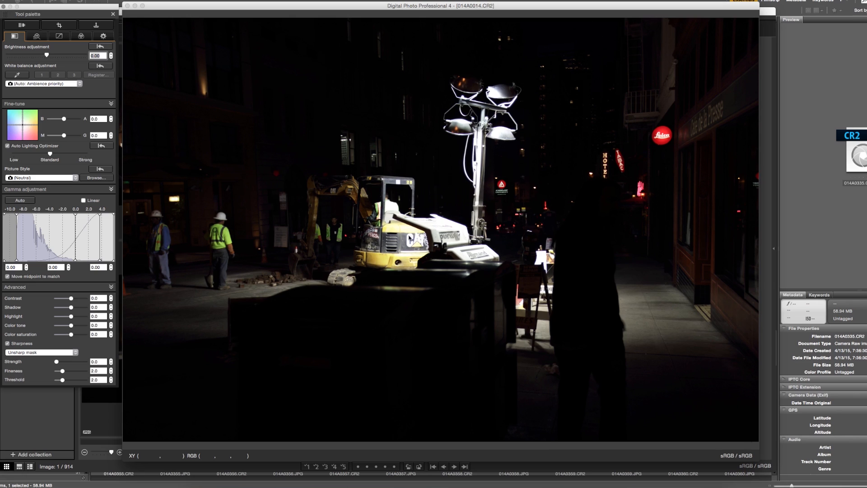
pyautogui.moveTo(461, 176)
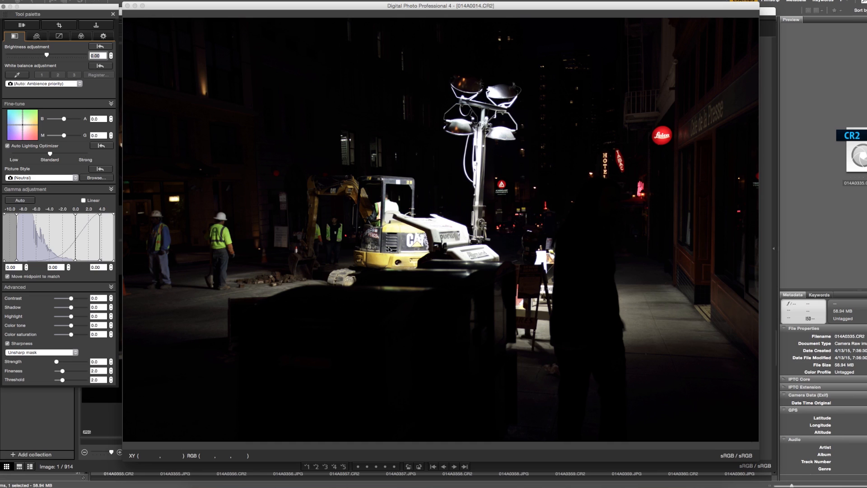
# Raise the night street photo's Brightness to 3.00 and lift Advanced Shadow to 5.0
pyautogui.moveTo(46, 55); pyautogui.dragTo(50, 55)
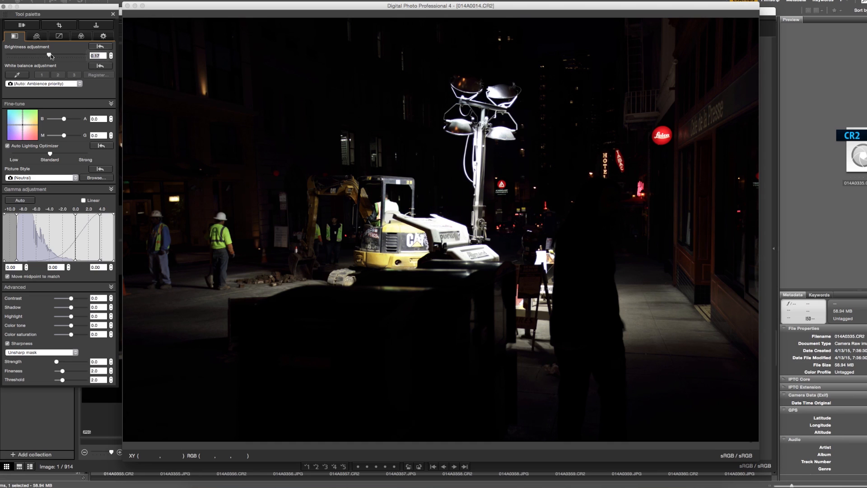
pyautogui.moveTo(48, 55); pyautogui.dragTo(85, 55)
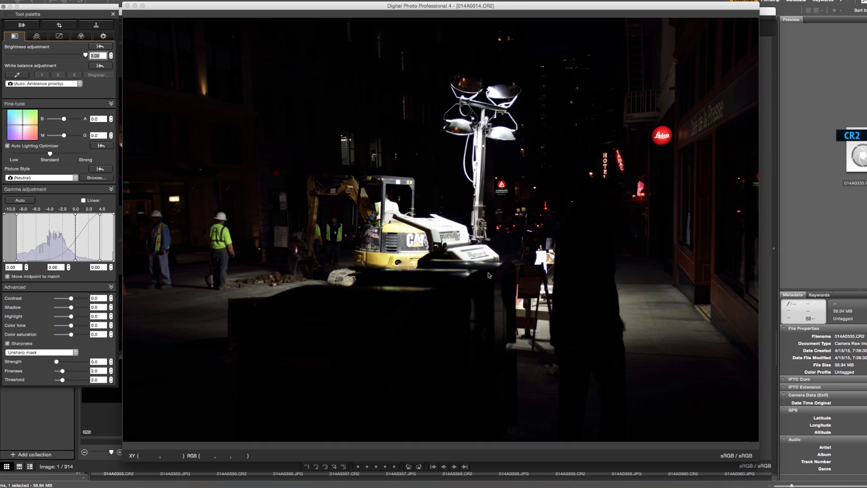
pyautogui.moveTo(471, 190)
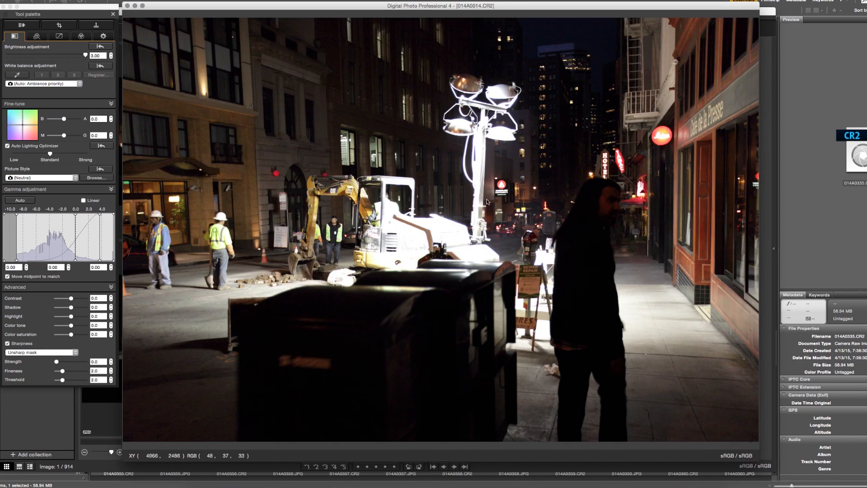
pyautogui.moveTo(517, 276)
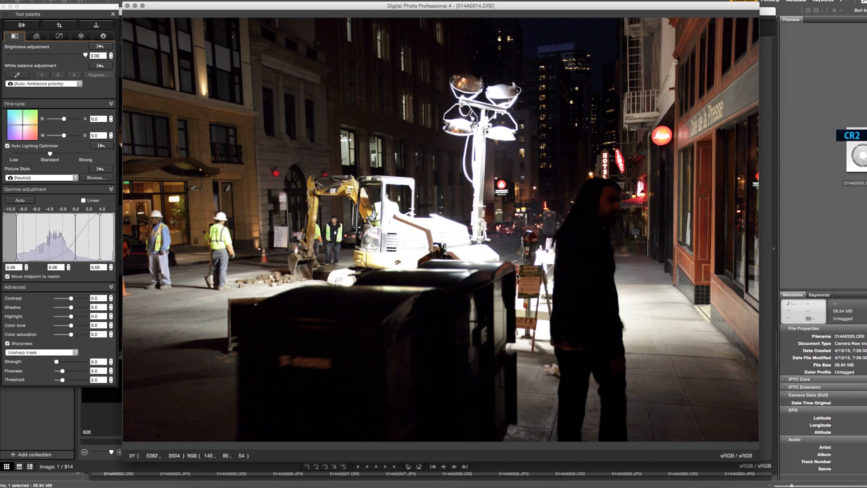
pyautogui.moveTo(565, 279)
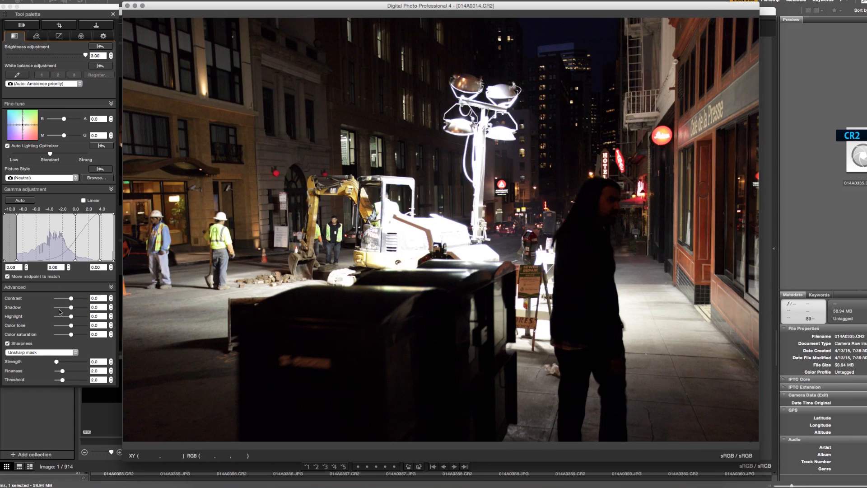
pyautogui.moveTo(57, 307); pyautogui.dragTo(84, 307)
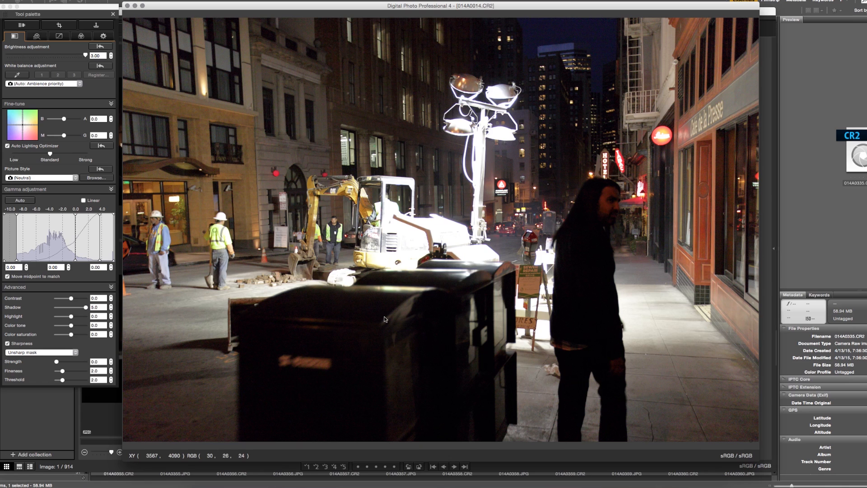
pyautogui.moveTo(394, 320)
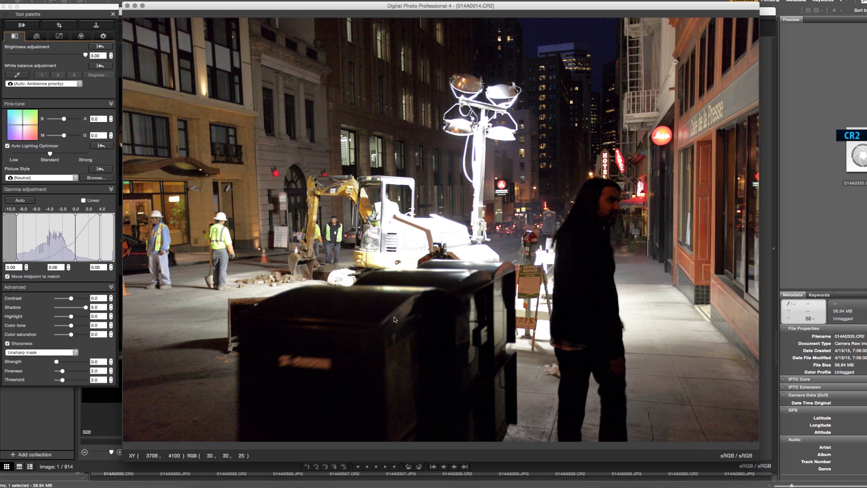
pyautogui.moveTo(397, 318)
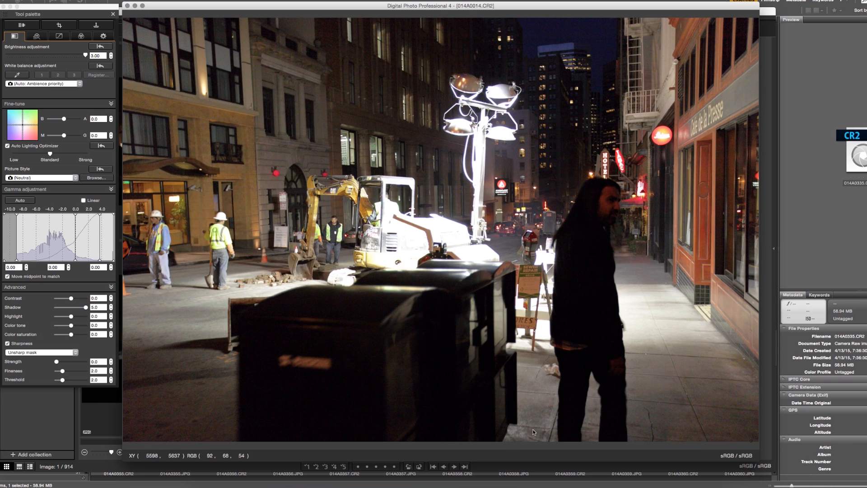
pyautogui.moveTo(651, 408)
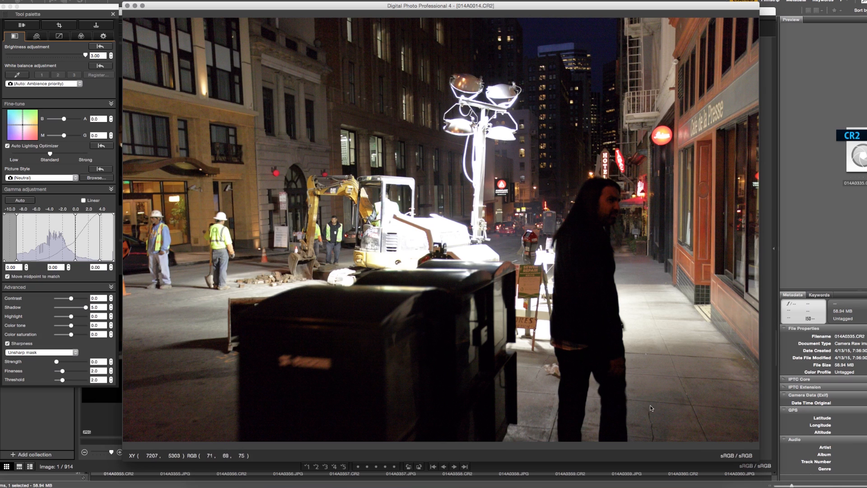
pyautogui.moveTo(442, 404)
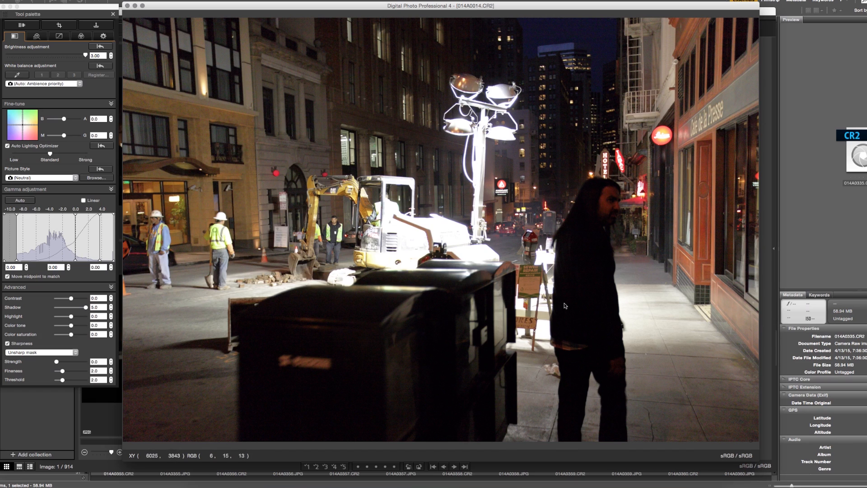
pyautogui.moveTo(621, 361)
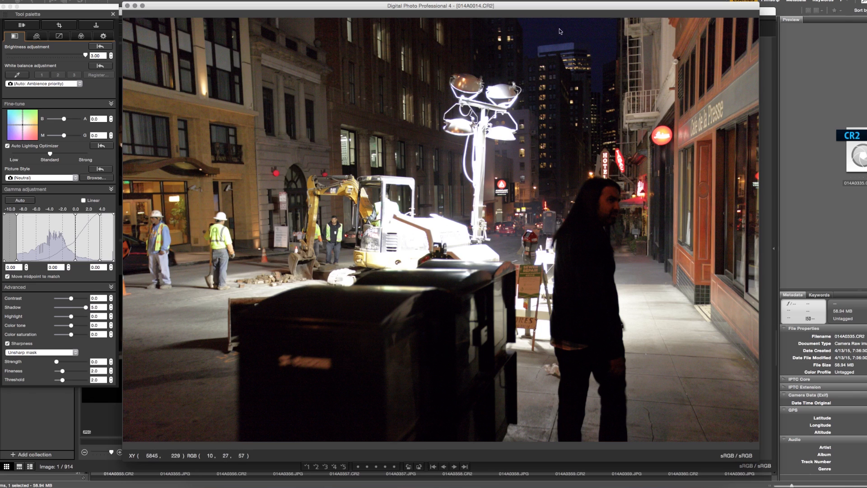
pyautogui.moveTo(338, 179)
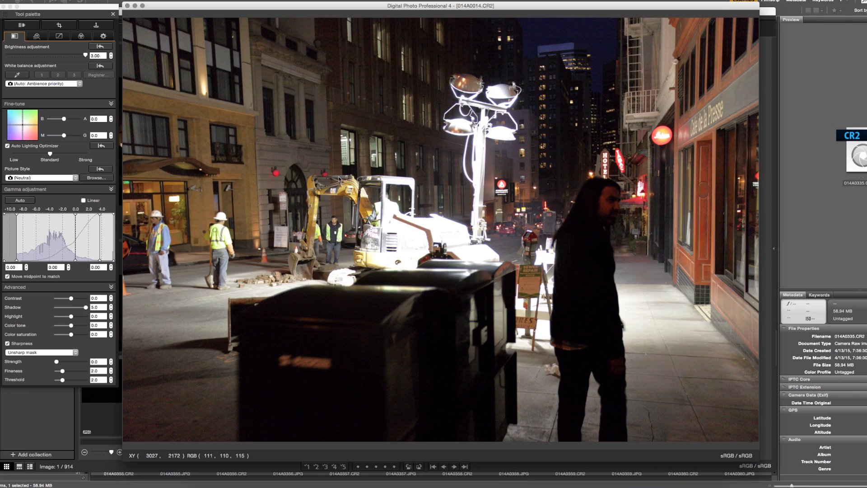
pyautogui.moveTo(678, 221)
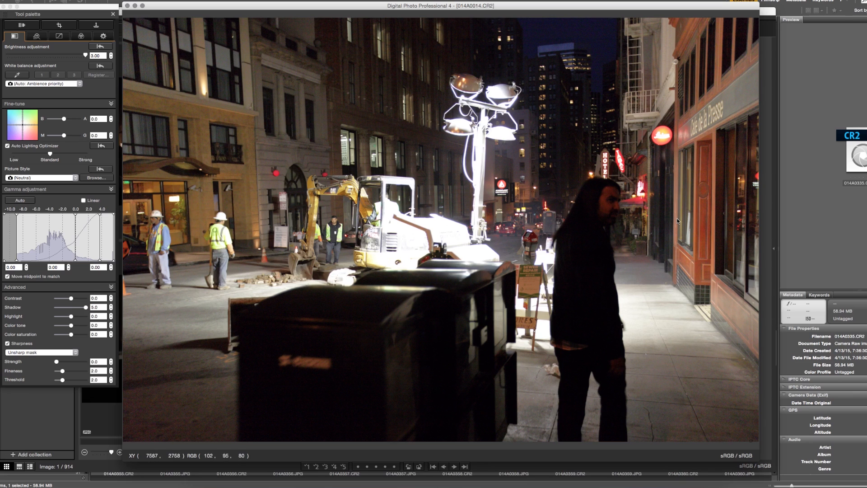
pyautogui.moveTo(670, 357)
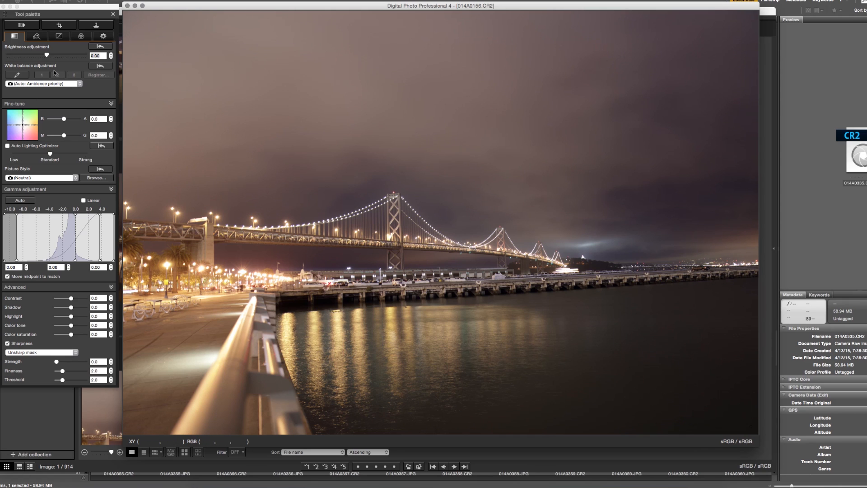
# Return the bridge photo's Brightness to 0.00, then set Shadow 2.0 and Highlight -4.0
pyautogui.moveTo(49, 55); pyautogui.dragTo(69, 55)
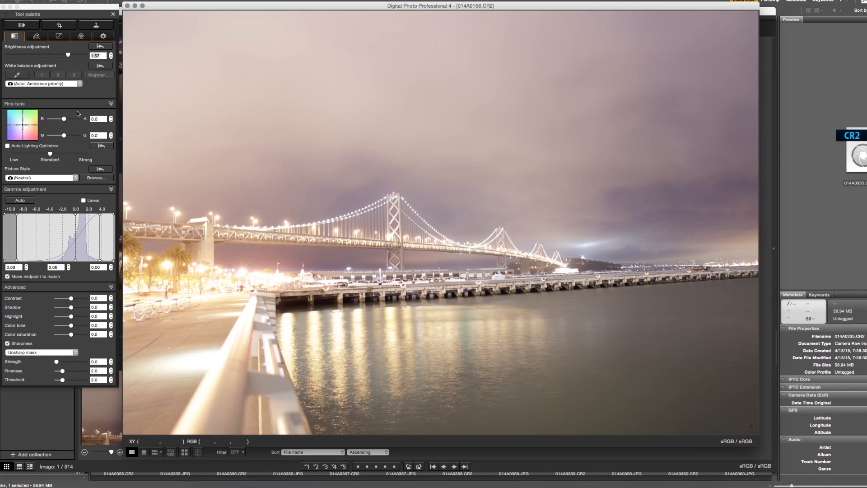
pyautogui.moveTo(67, 55); pyautogui.dragTo(52, 54)
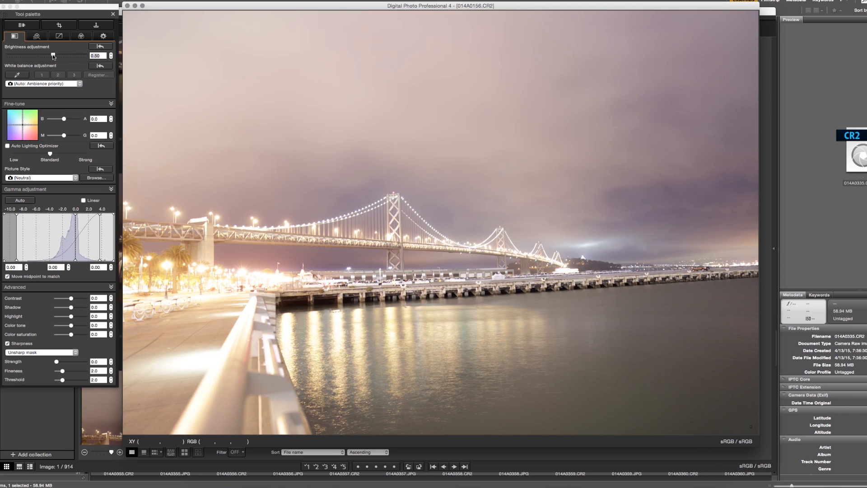
pyautogui.moveTo(78, 55); pyautogui.dragTo(54, 55)
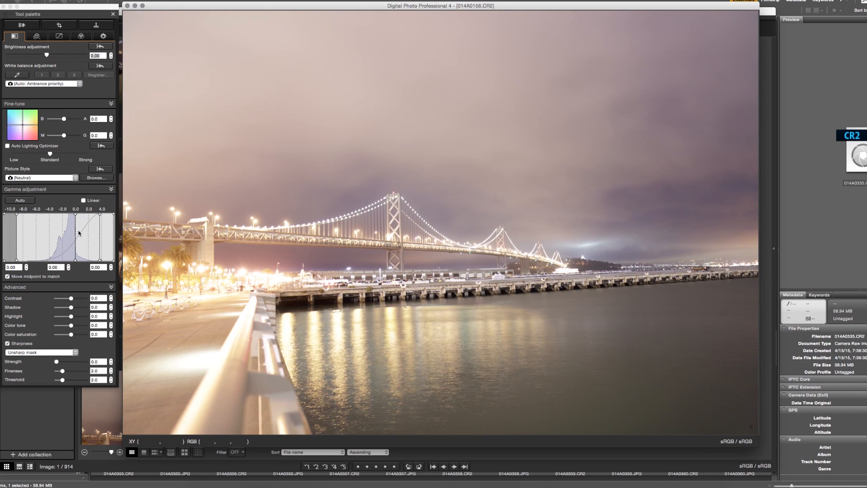
pyautogui.moveTo(71, 316); pyautogui.dragTo(62, 316)
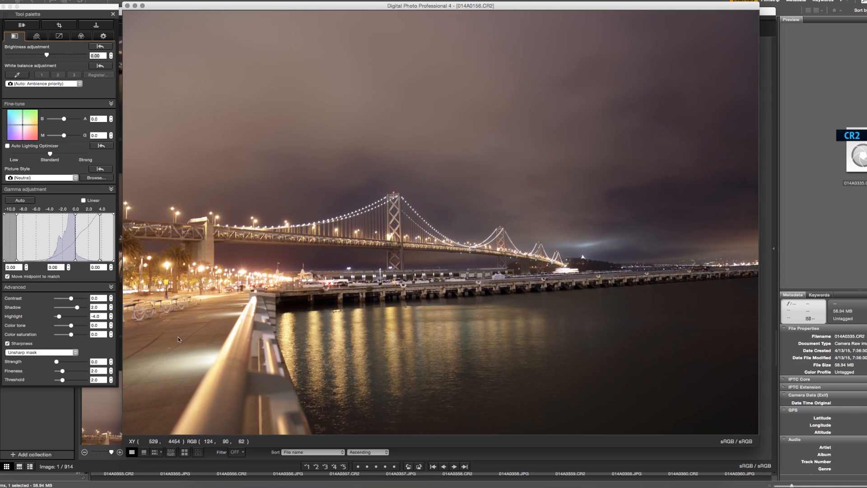
pyautogui.moveTo(495, 350)
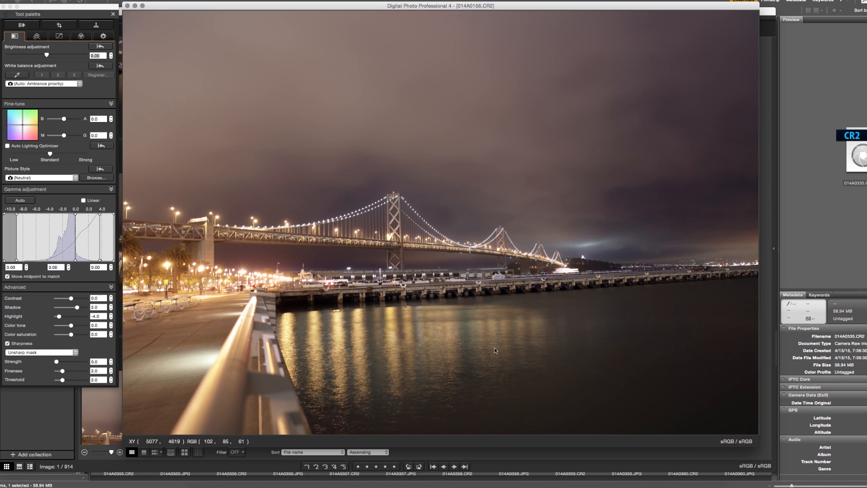
pyautogui.moveTo(492, 158)
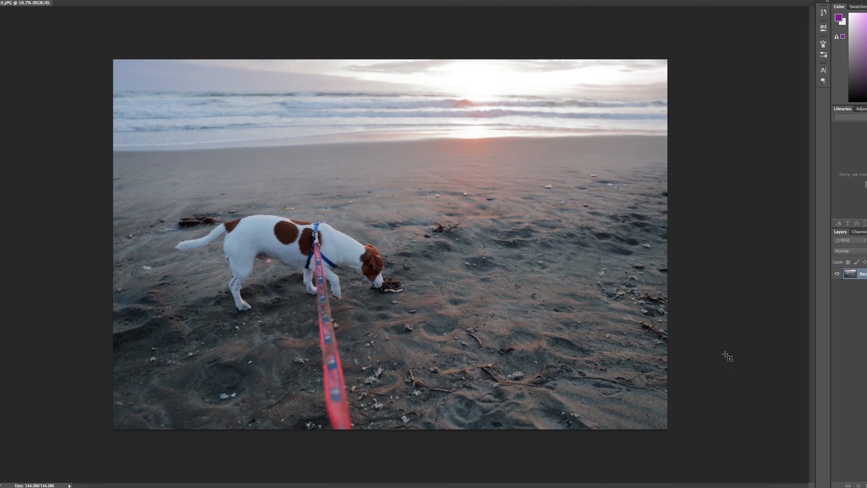
pyautogui.moveTo(24, 169)
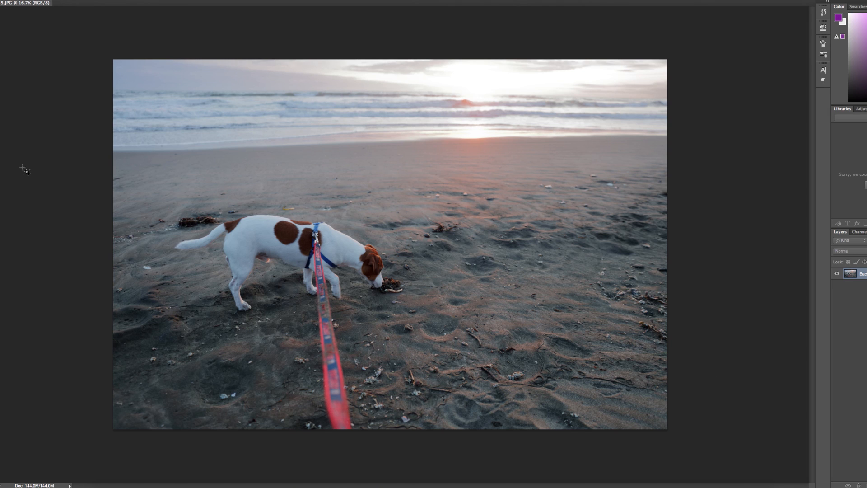
pyautogui.moveTo(372, 322)
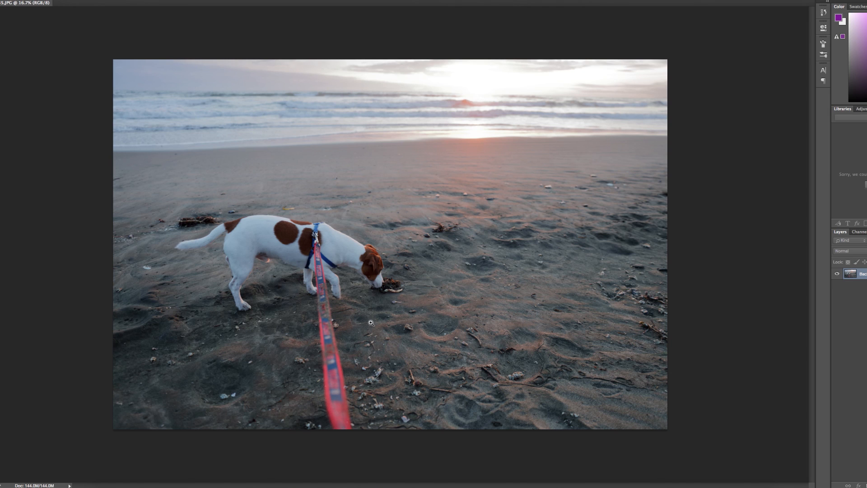
pyautogui.moveTo(396, 313)
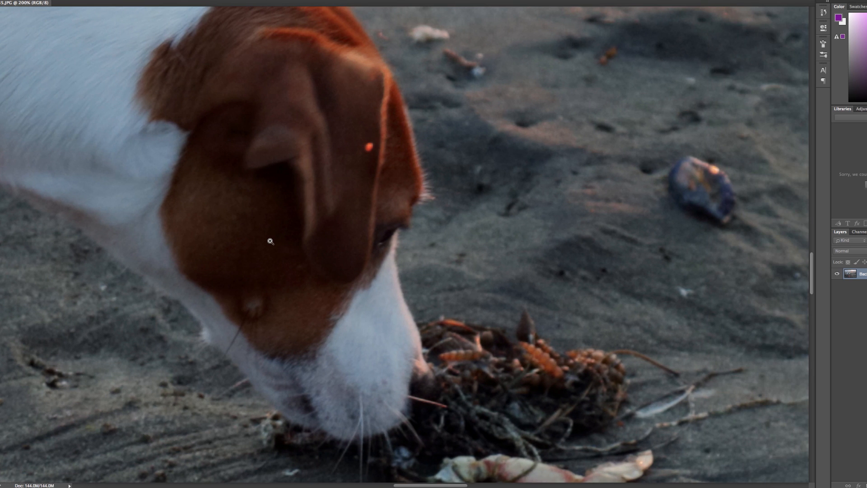
pyautogui.moveTo(96, 184)
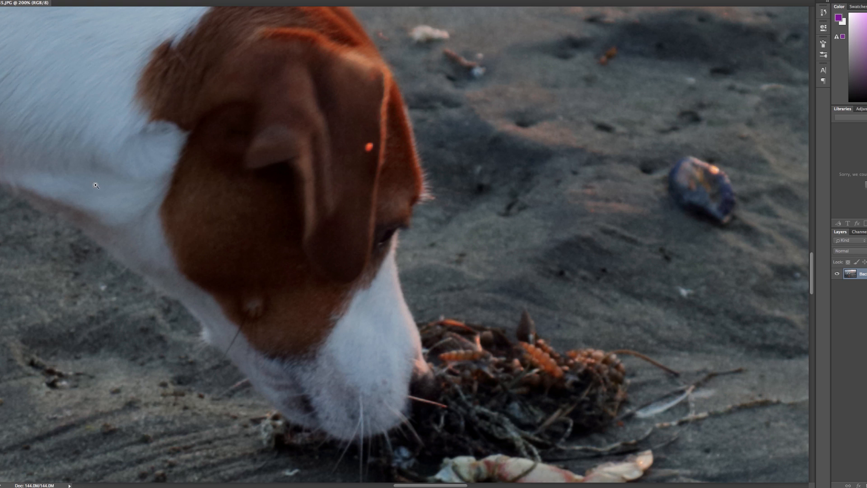
pyautogui.moveTo(221, 301)
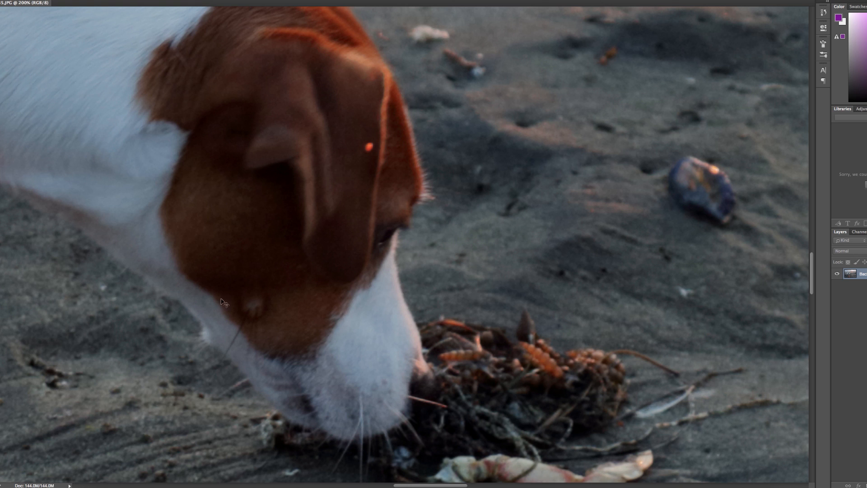
pyautogui.moveTo(239, 311)
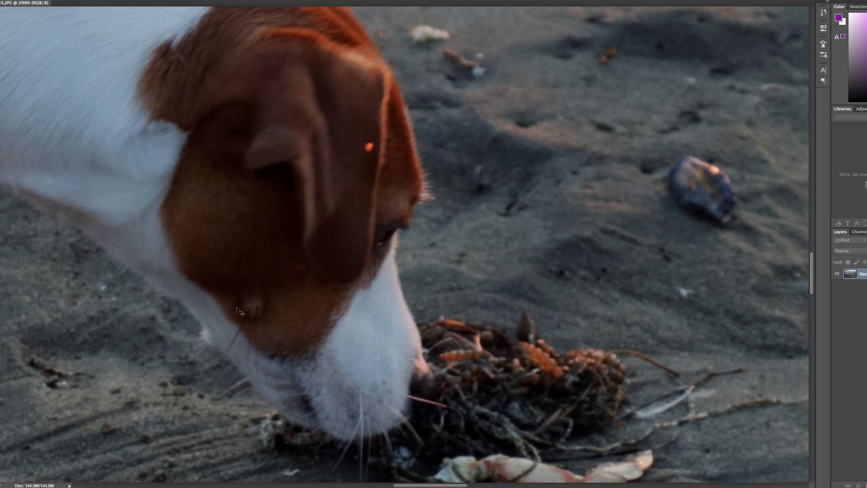
pyautogui.moveTo(272, 175)
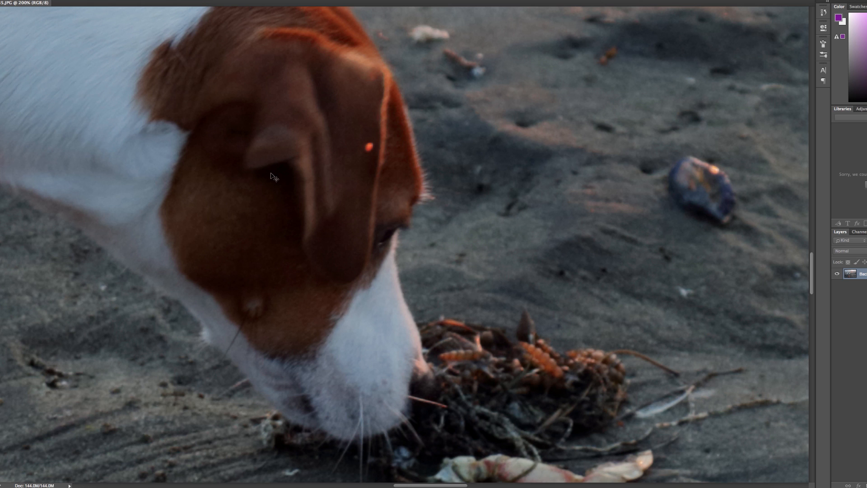
pyautogui.moveTo(297, 247)
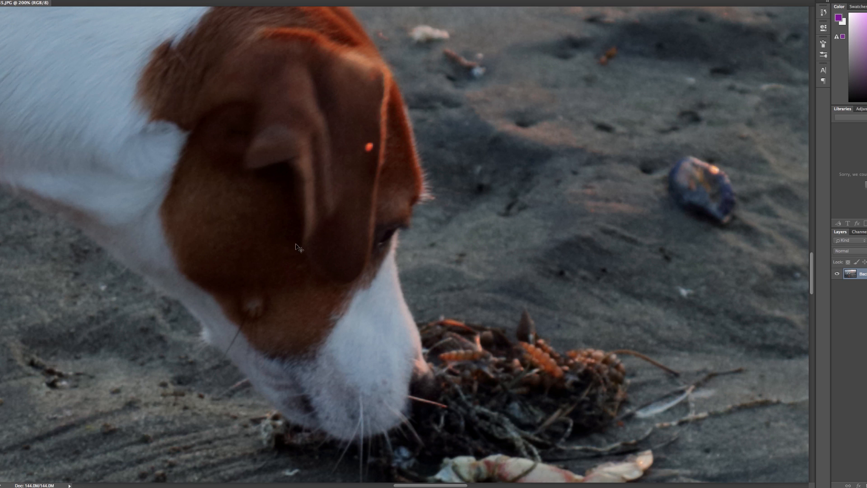
pyautogui.moveTo(159, 208)
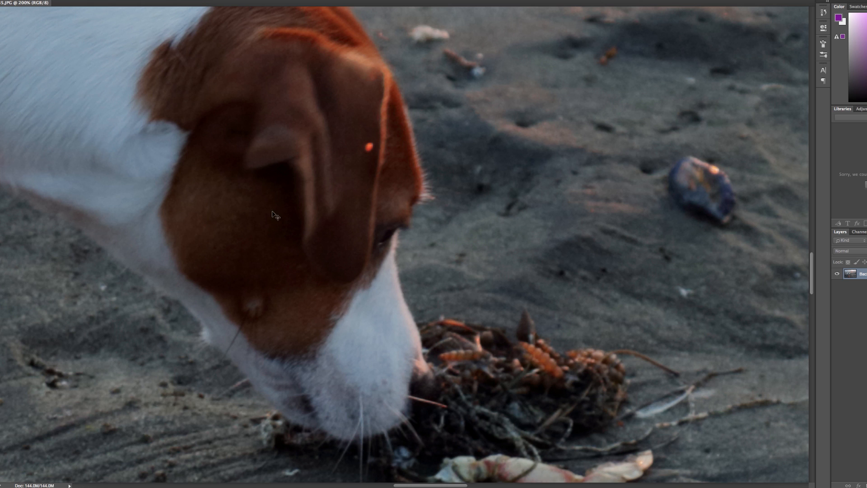
pyautogui.moveTo(258, 217)
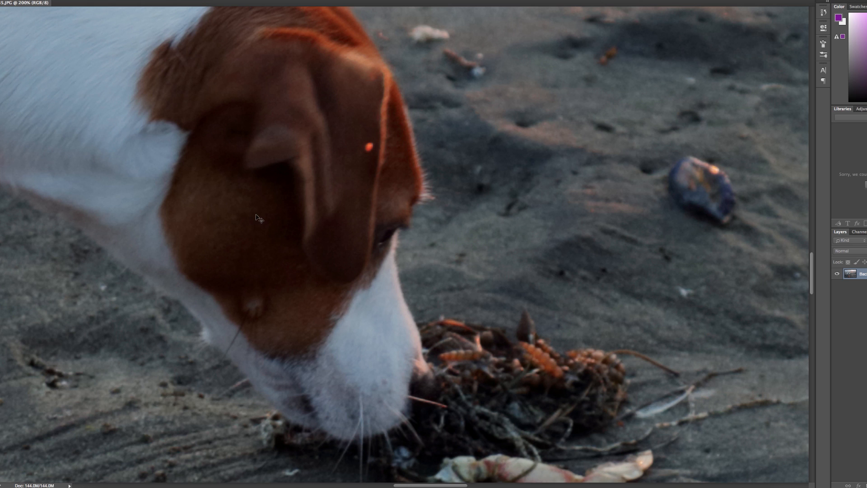
pyautogui.moveTo(260, 198)
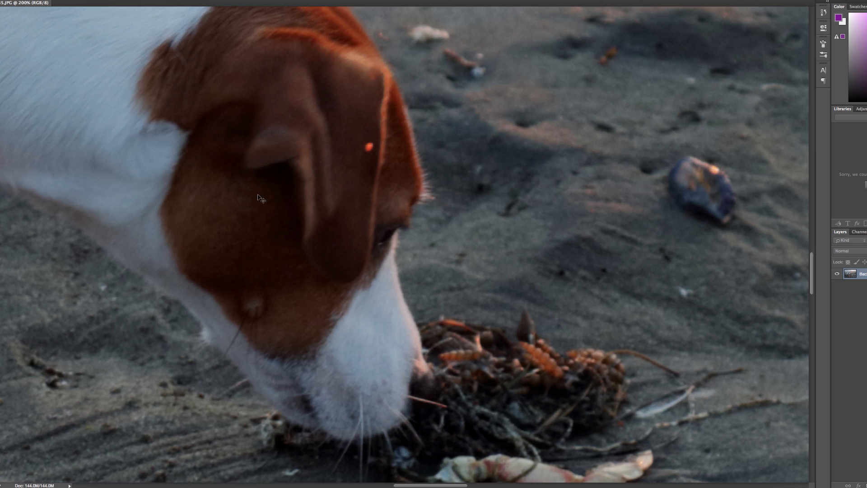
pyautogui.moveTo(279, 193)
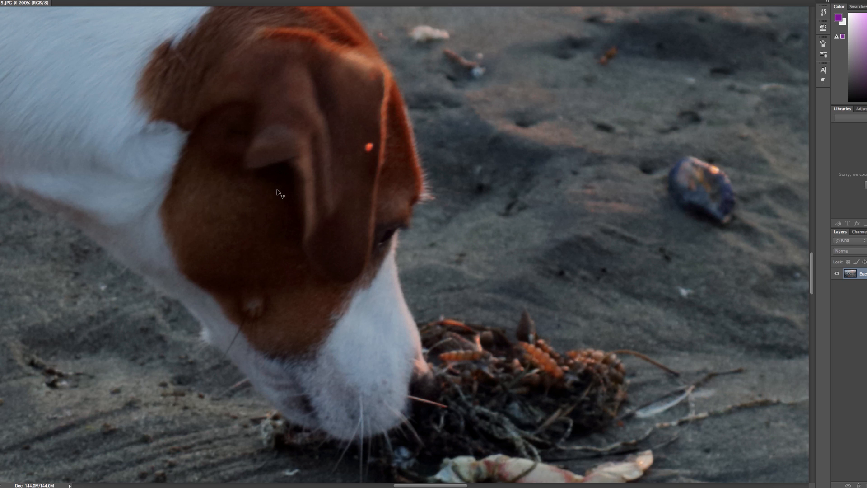
pyautogui.moveTo(297, 241)
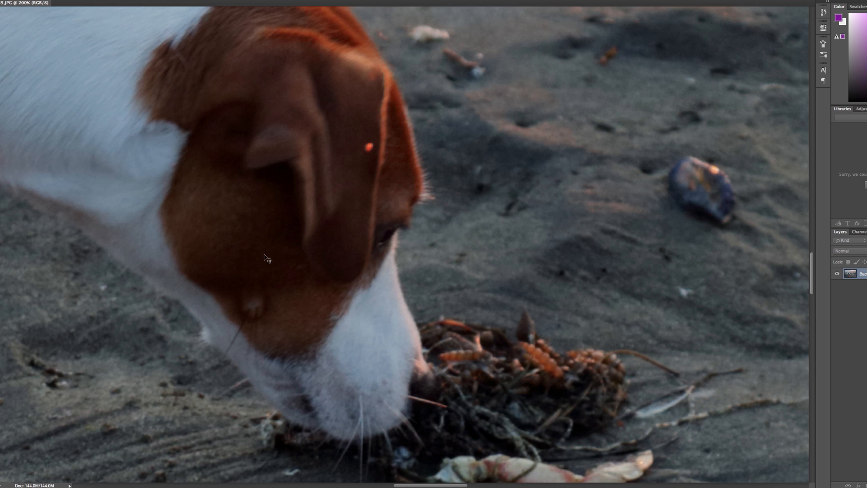
pyautogui.moveTo(286, 280)
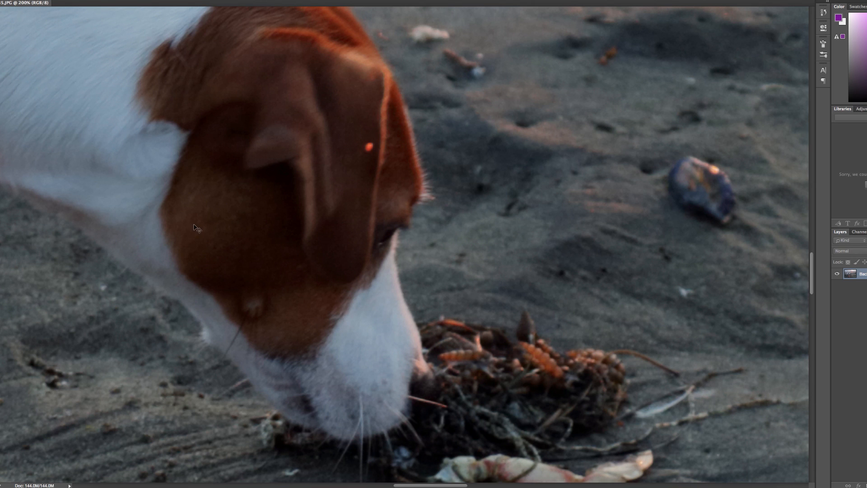
pyautogui.moveTo(267, 225)
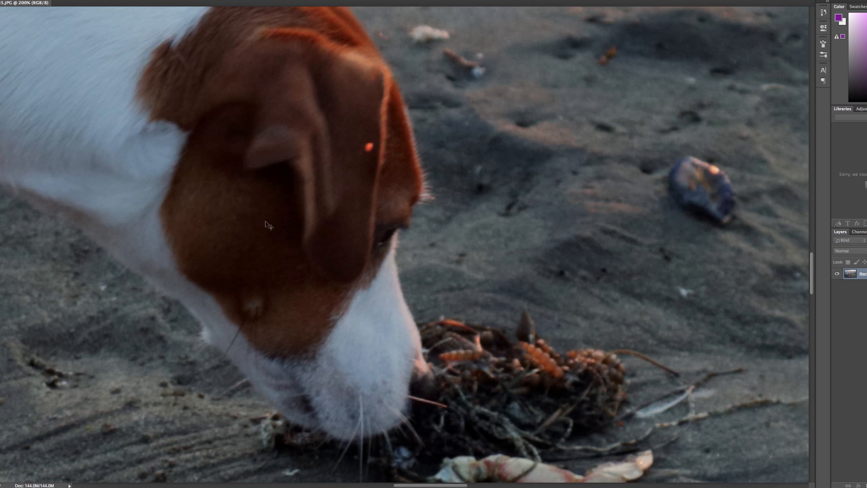
pyautogui.moveTo(292, 231)
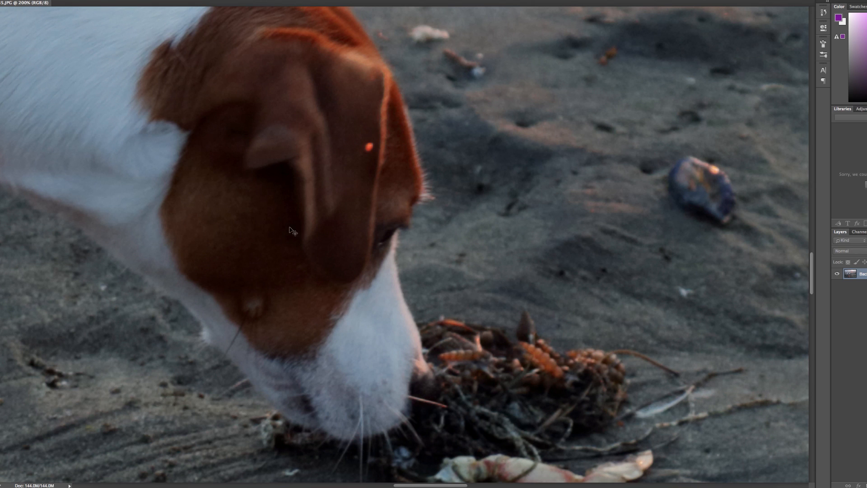
pyautogui.moveTo(254, 226)
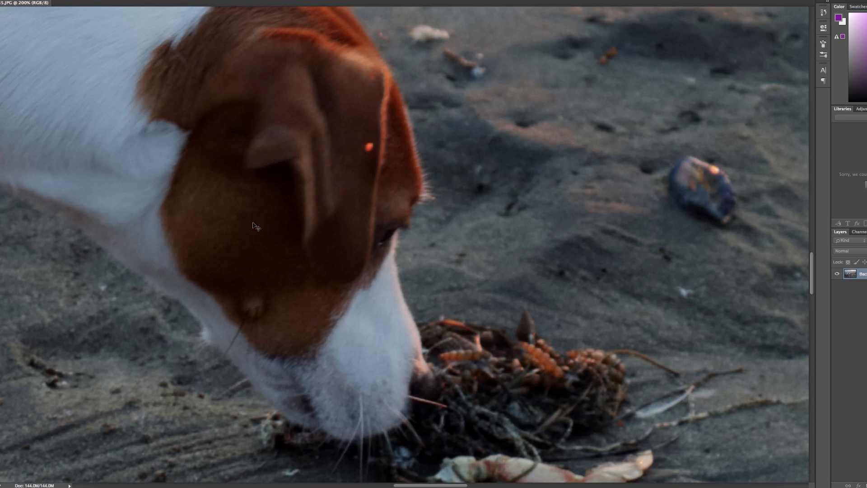
pyautogui.moveTo(280, 254)
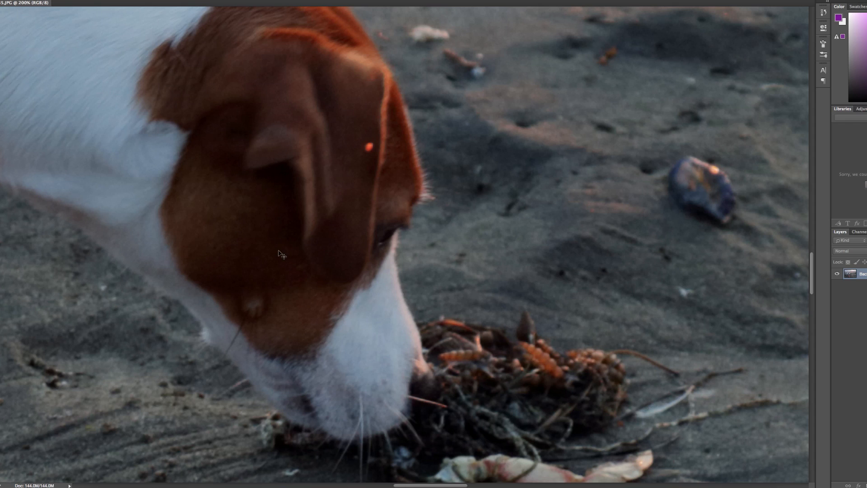
pyautogui.moveTo(267, 293)
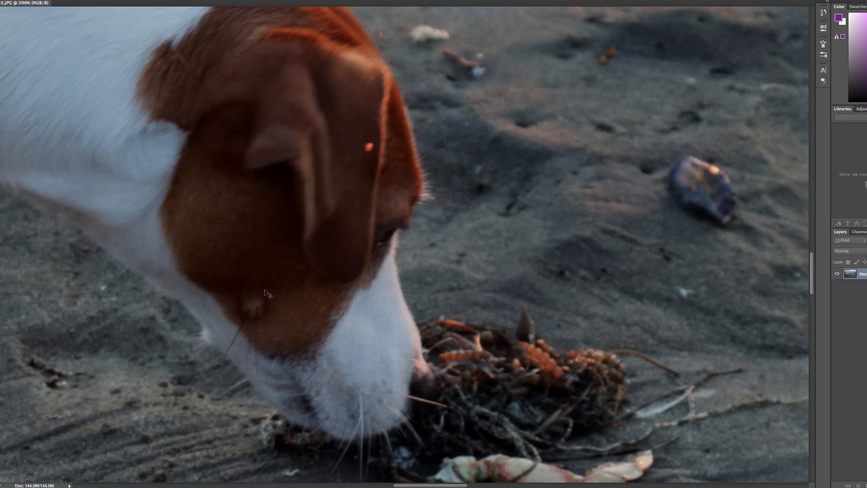
pyautogui.moveTo(274, 278)
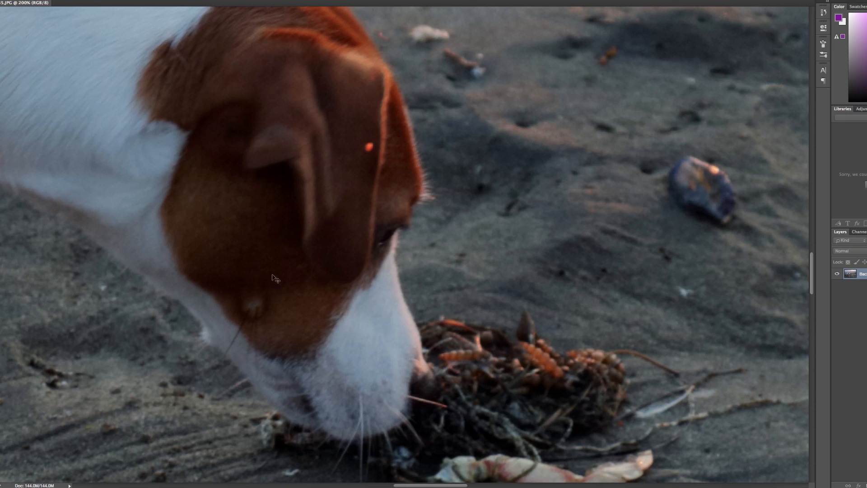
pyautogui.moveTo(256, 257)
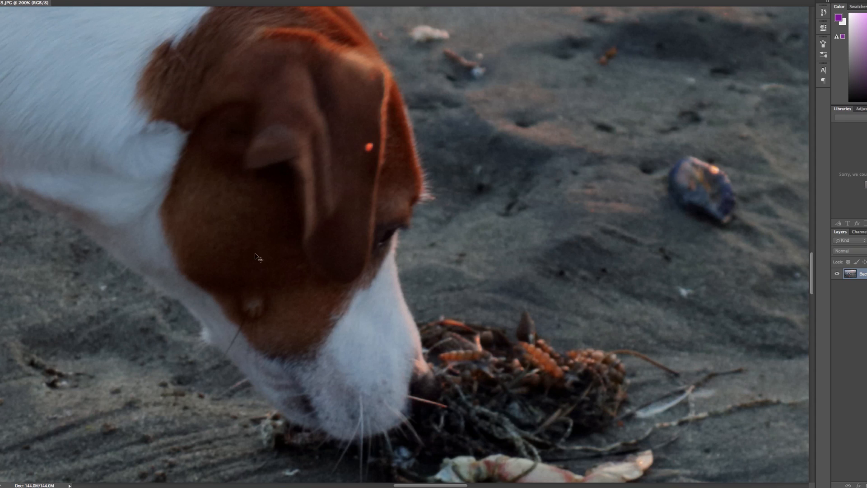
pyautogui.moveTo(292, 284)
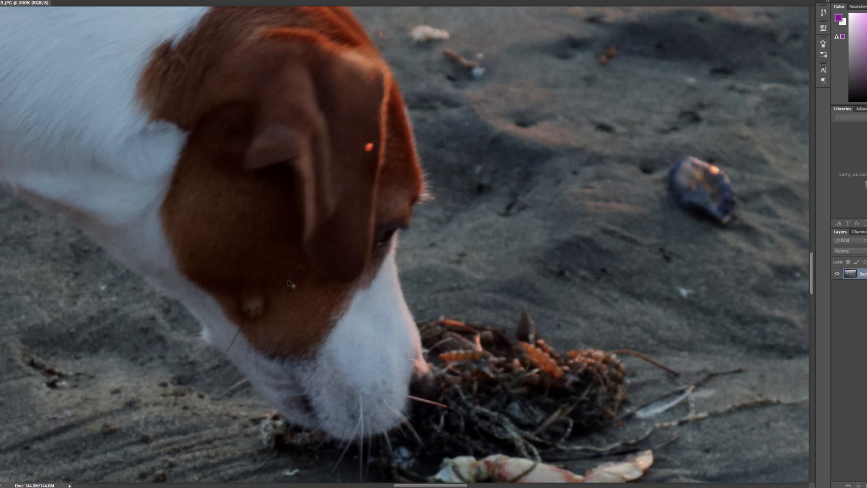
pyautogui.moveTo(284, 282)
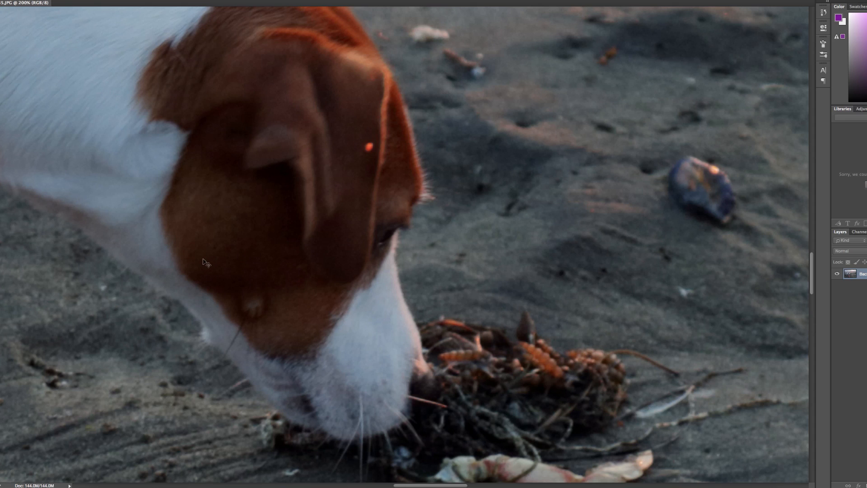
pyautogui.moveTo(226, 278)
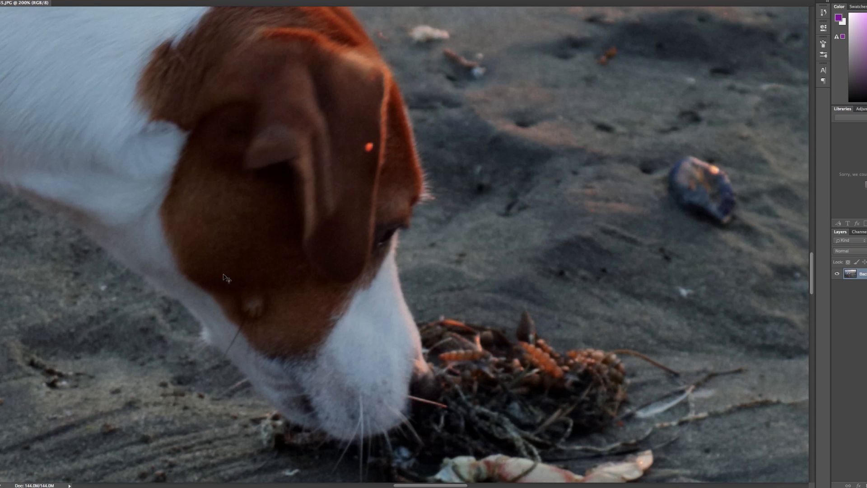
pyautogui.moveTo(228, 279)
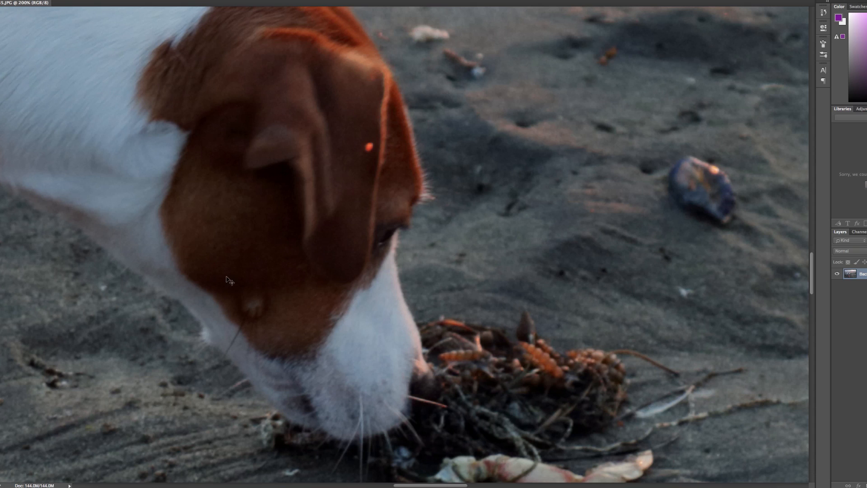
pyautogui.moveTo(222, 279)
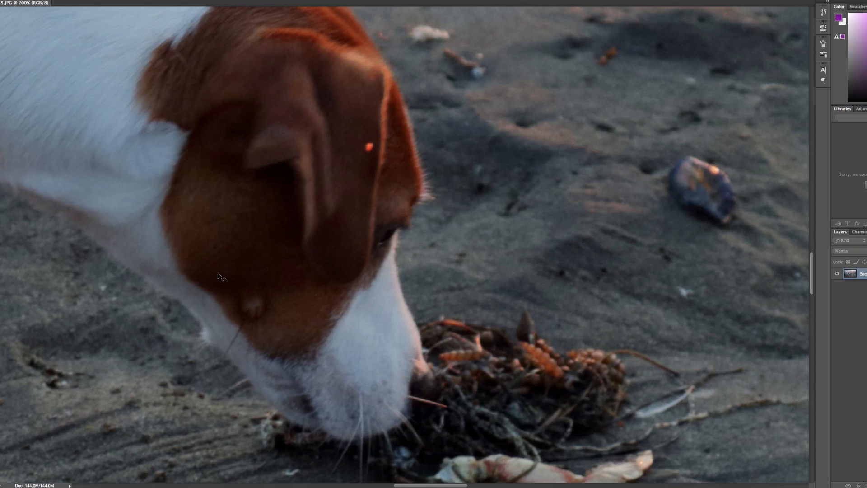
pyautogui.moveTo(240, 271)
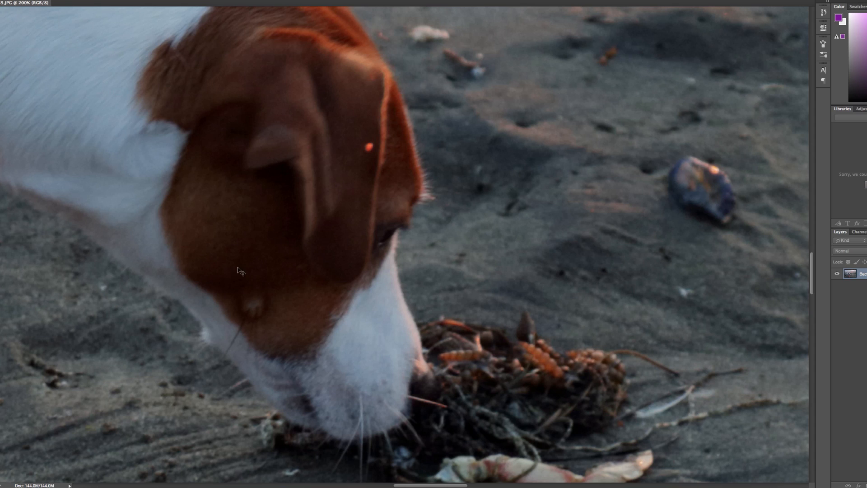
pyautogui.moveTo(267, 216)
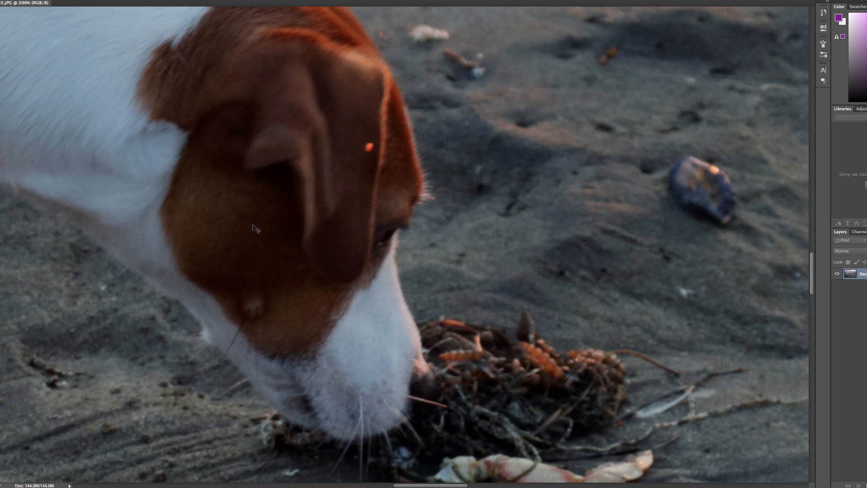
pyautogui.moveTo(281, 227)
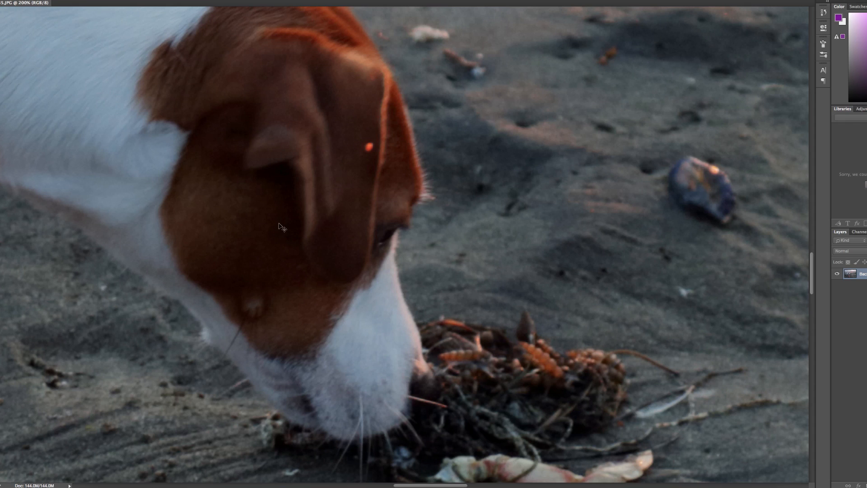
pyautogui.moveTo(309, 226)
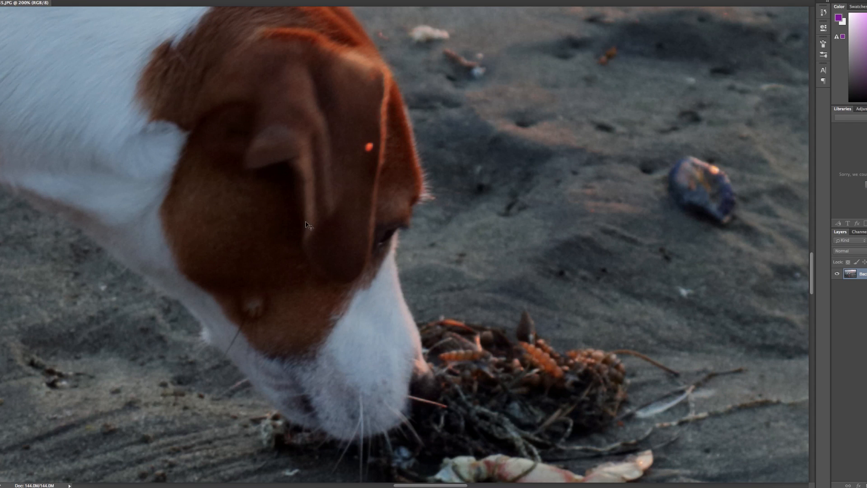
pyautogui.moveTo(298, 221)
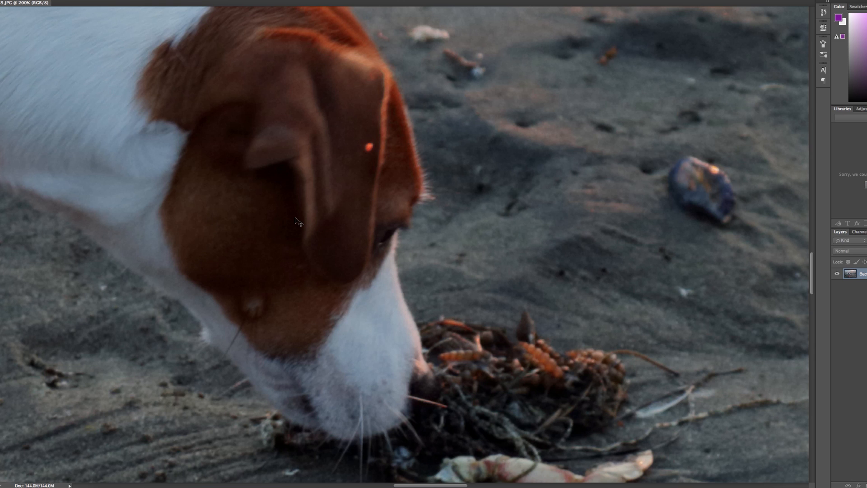